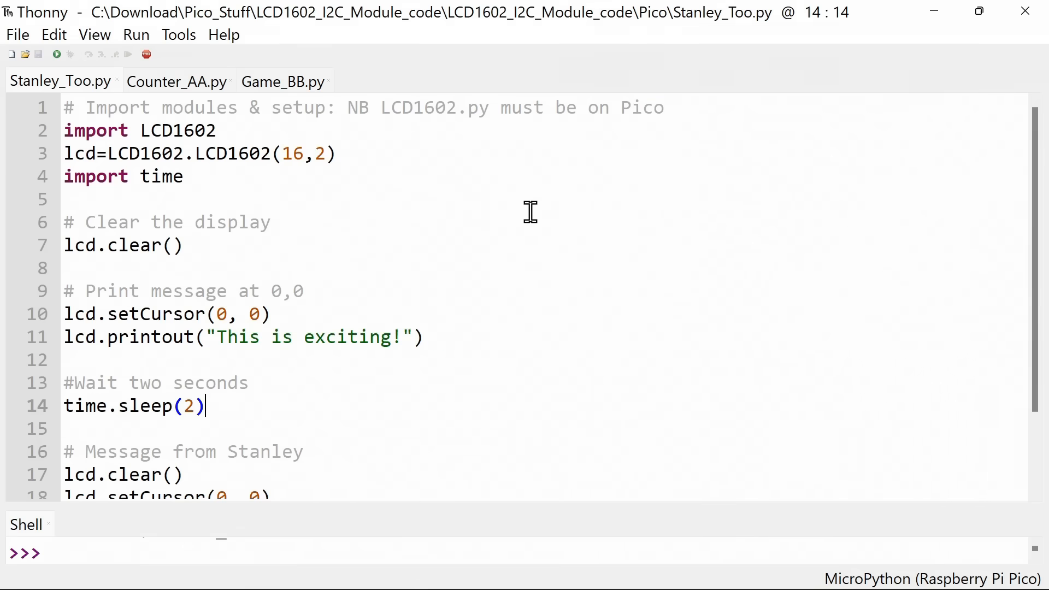
mouse_move(420, 226)
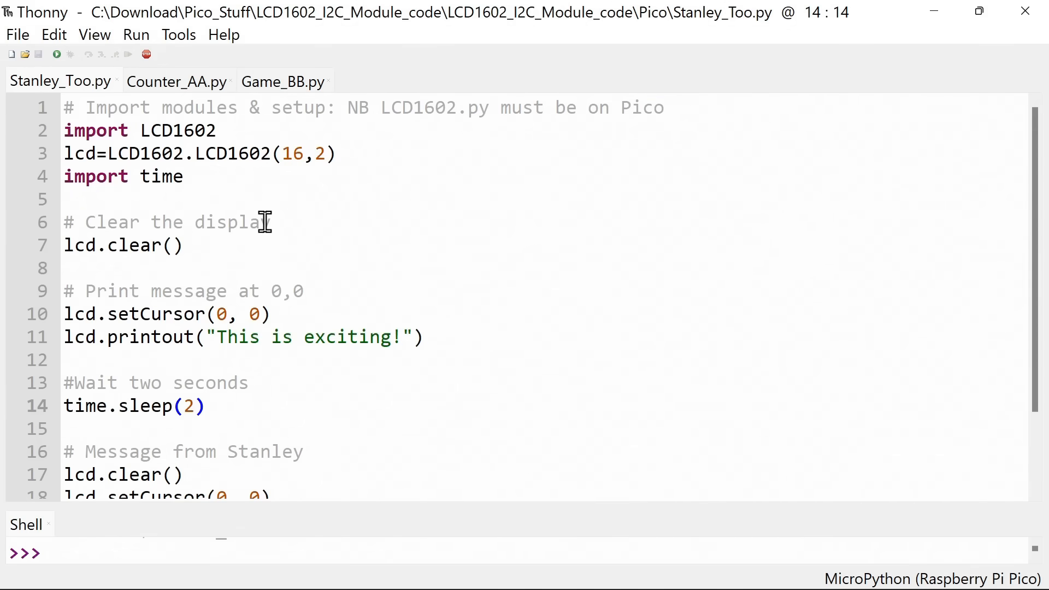
Highlight the LCD setup, import time, lcd.clear() and 'This is exciting!' lines, then reveal lines 16–22
click(208, 406)
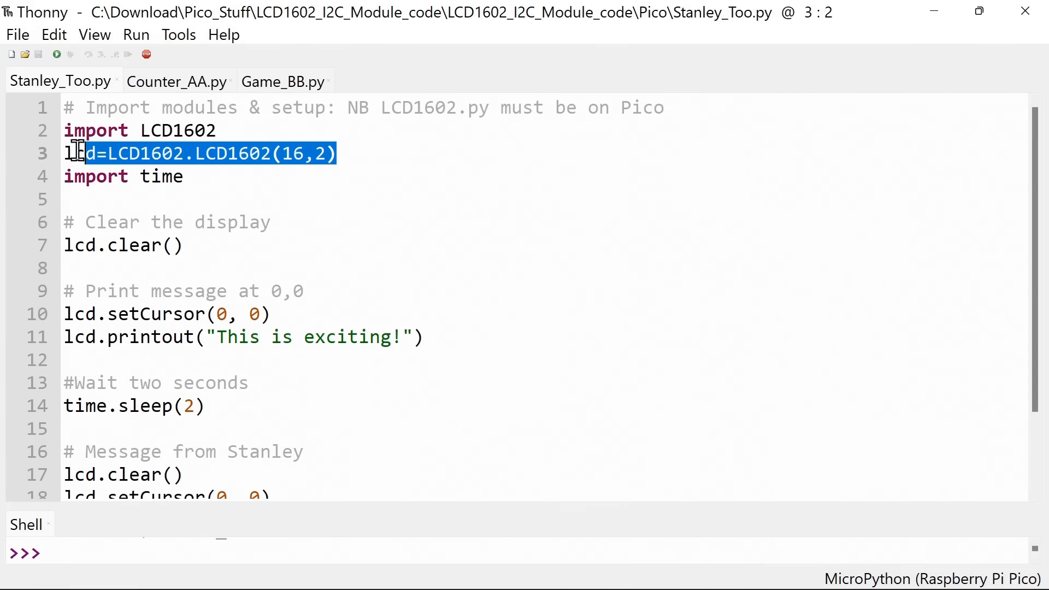
key(Home)
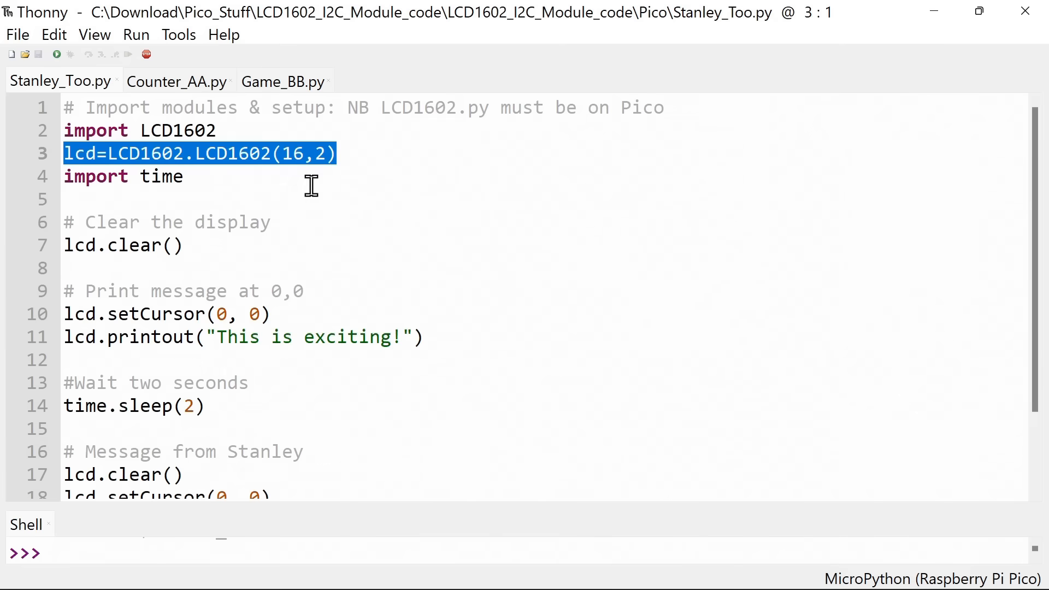
double_click(124, 176)
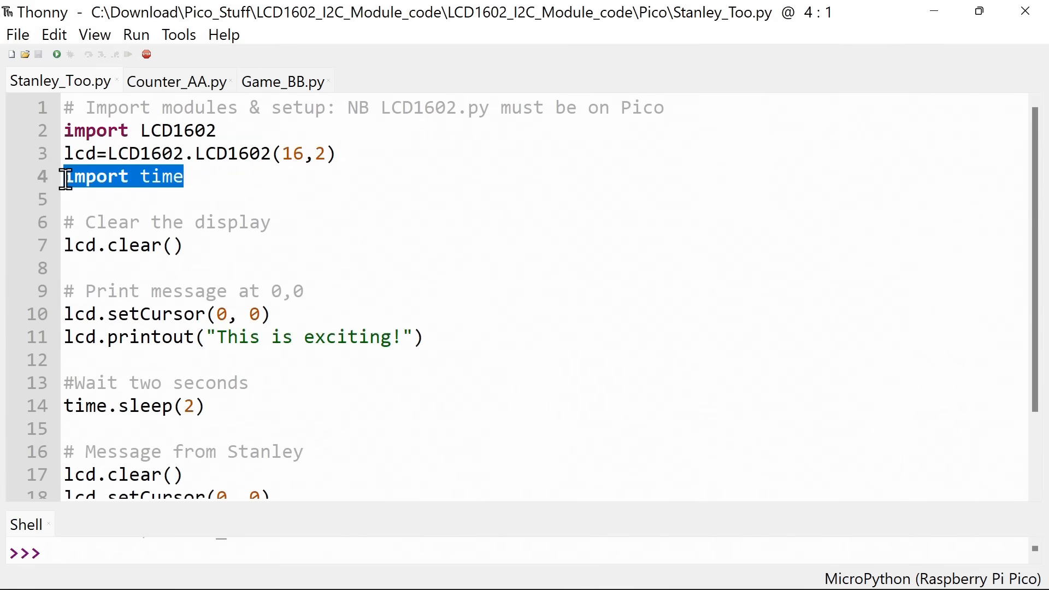
mouse_move(415, 236)
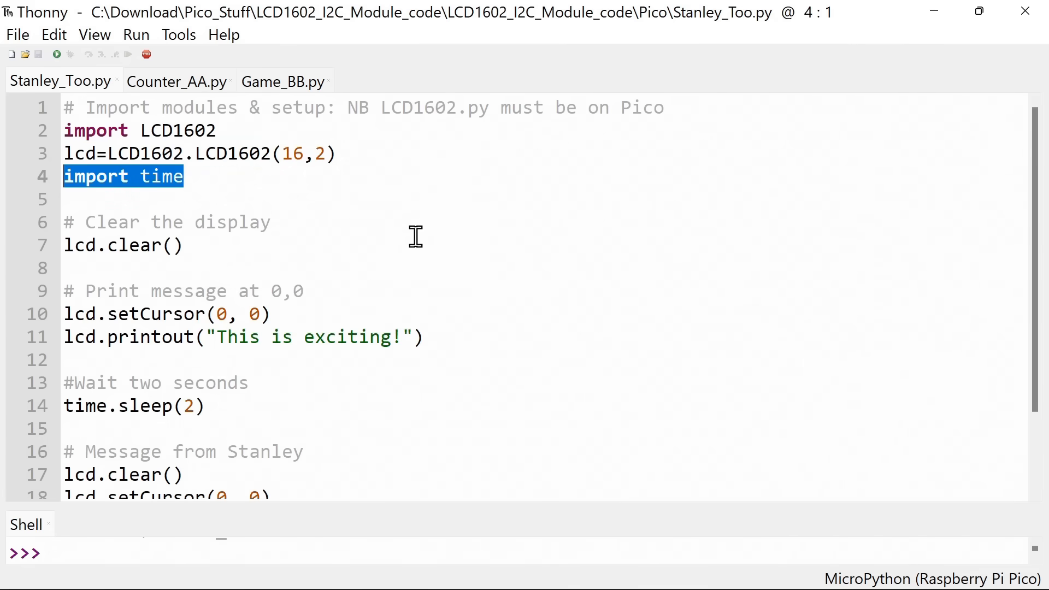
mouse_move(239, 251)
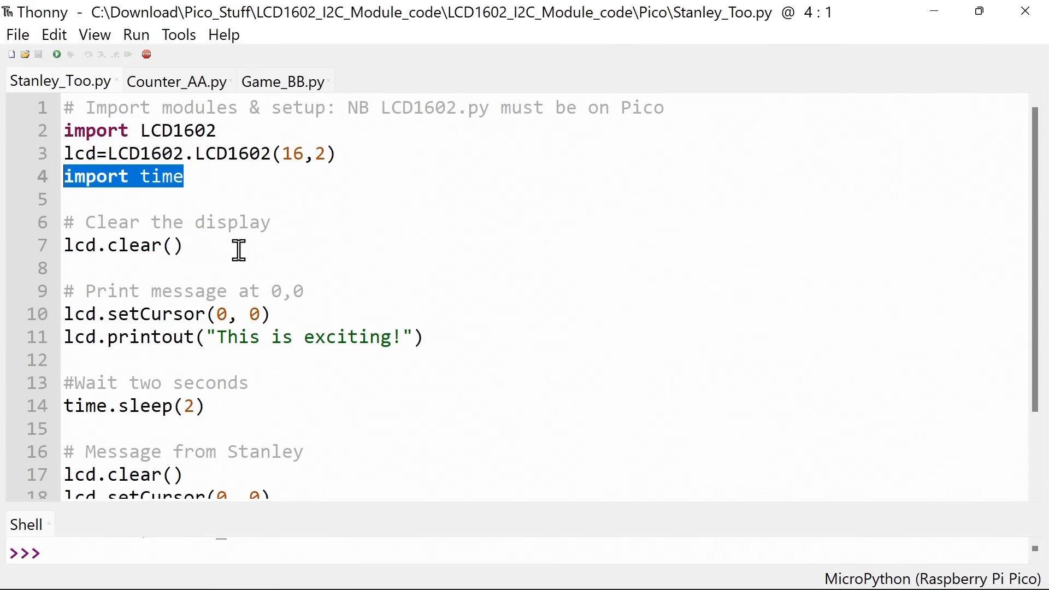
double_click(122, 244)
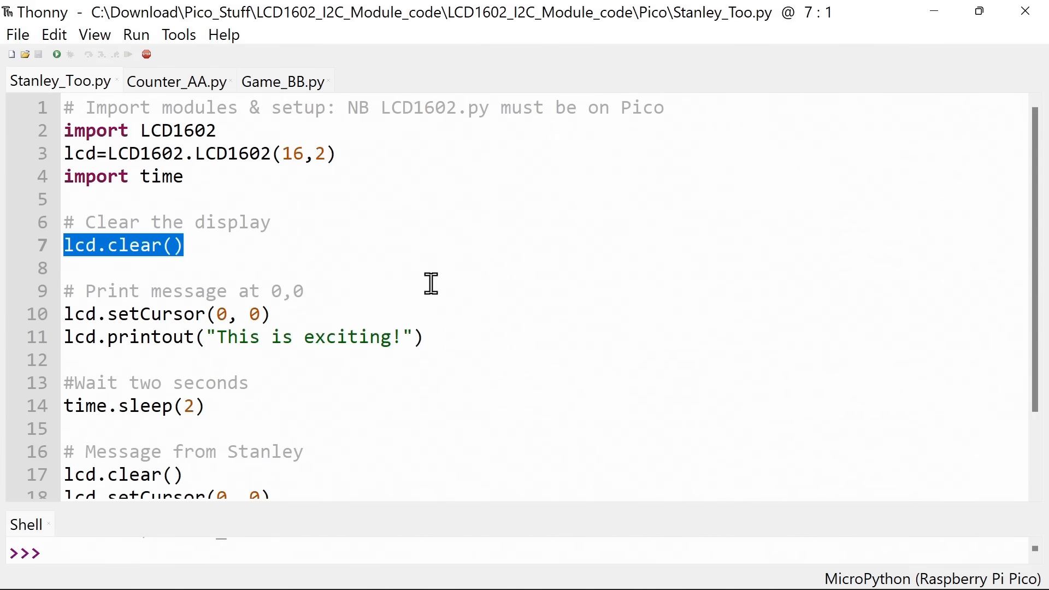
double_click(256, 314)
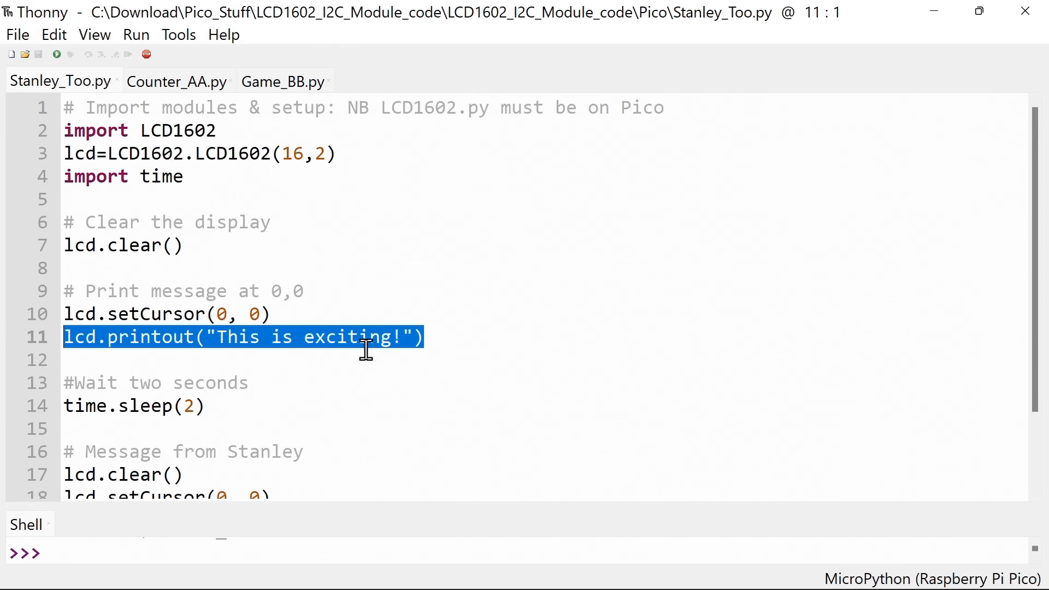
mouse_move(386, 380)
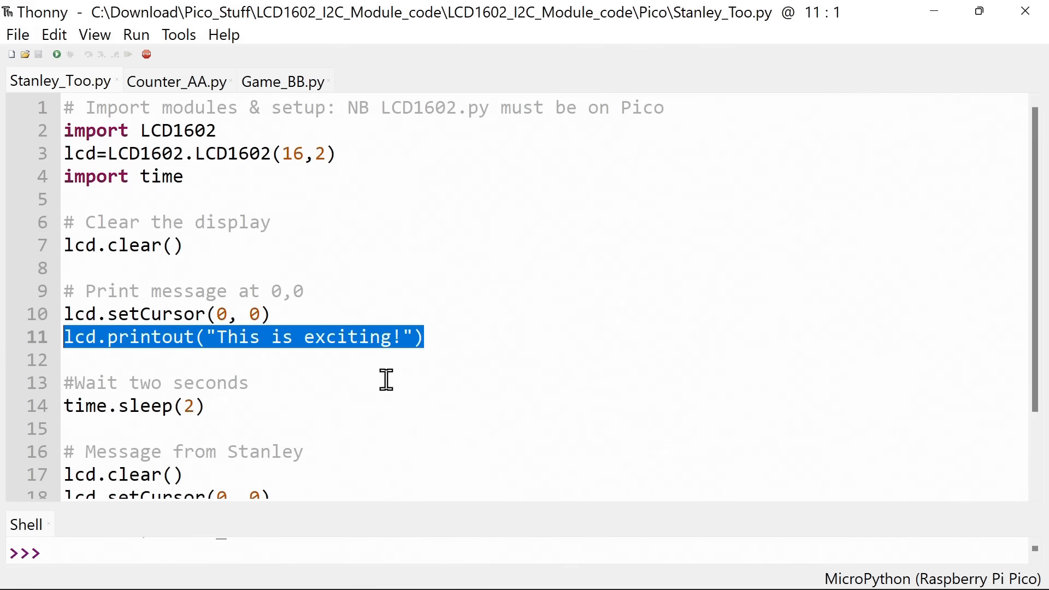
mouse_move(1034, 316)
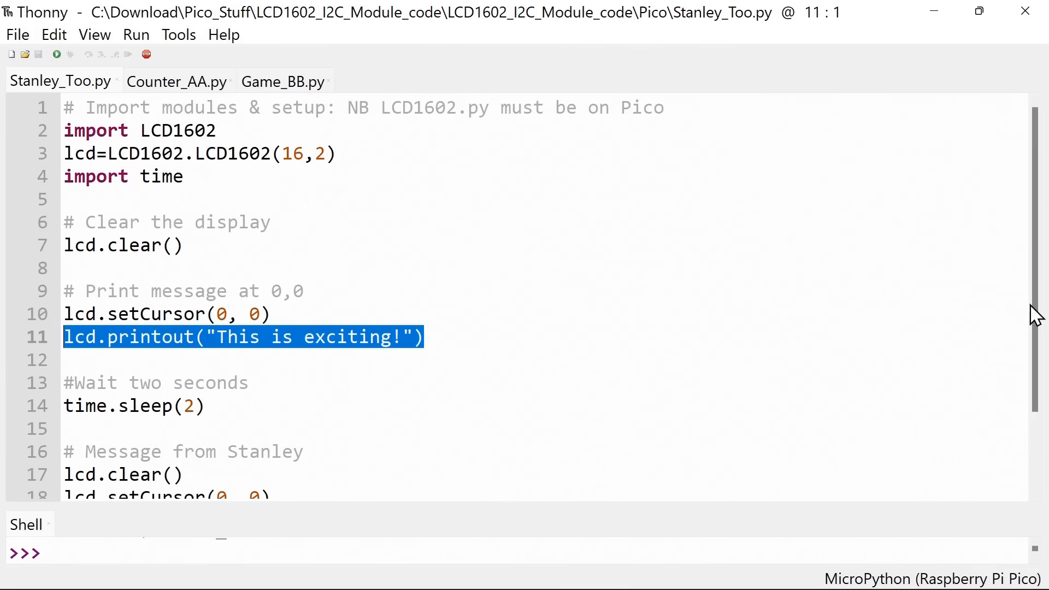
scroll(down, 3)
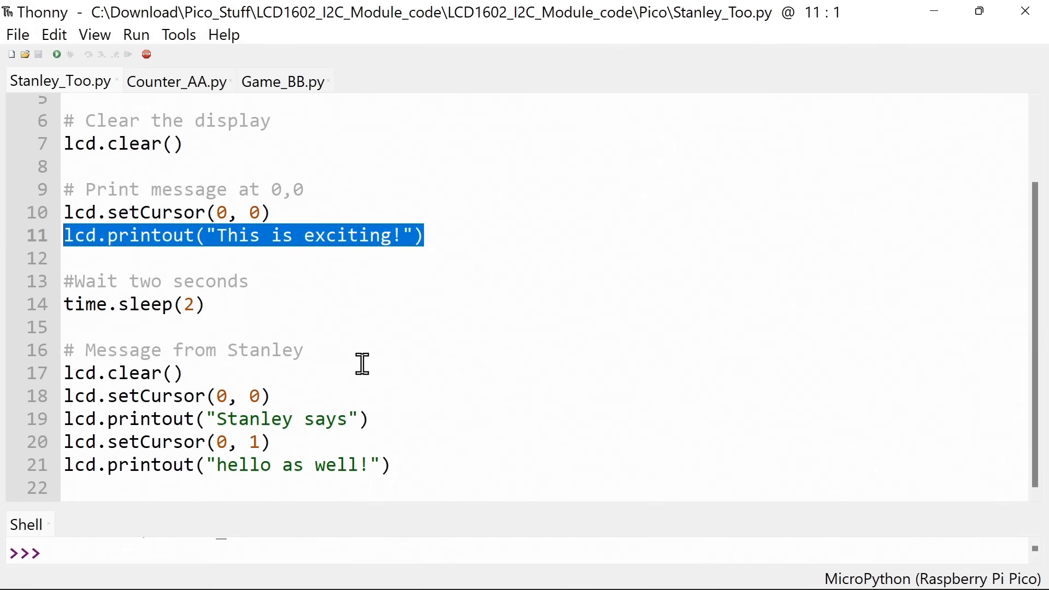
mouse_move(131, 110)
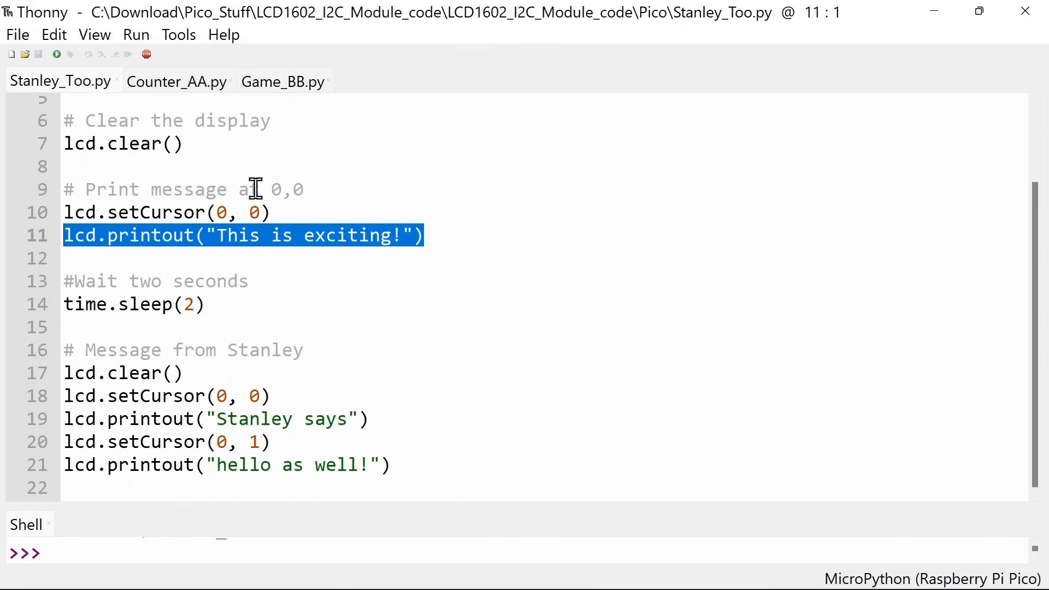
Switch to Counter_AA.py and walk through its Pin import and GP0 pull-down switch setup
click(176, 81)
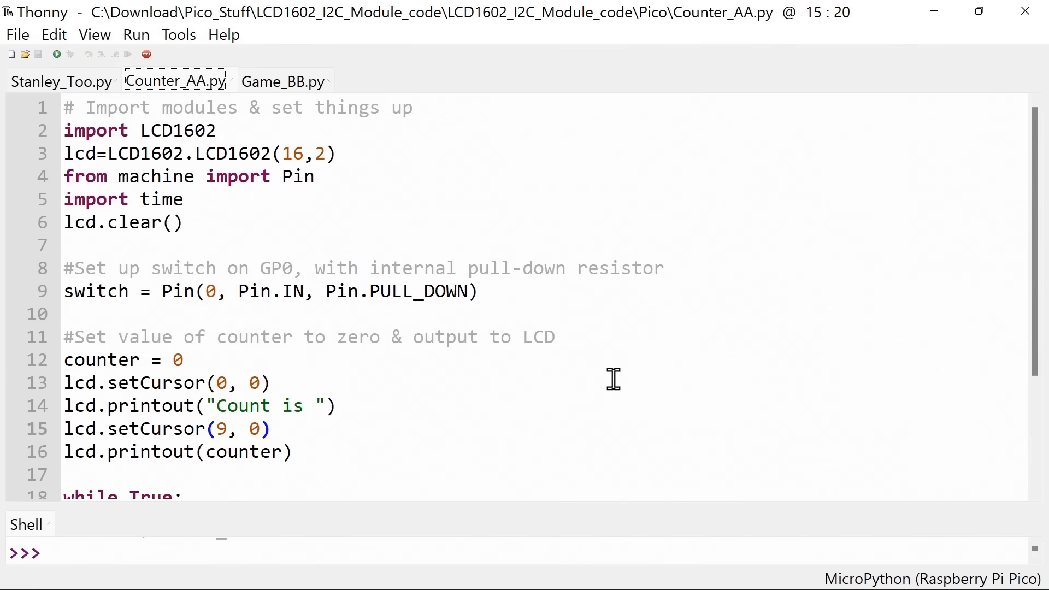
mouse_move(319, 125)
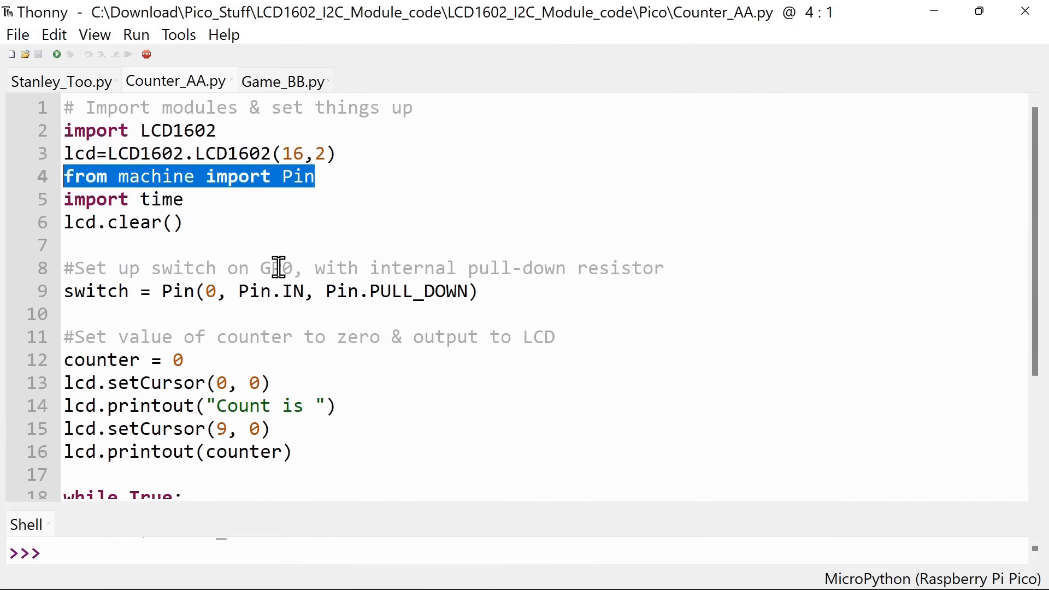
mouse_move(302, 292)
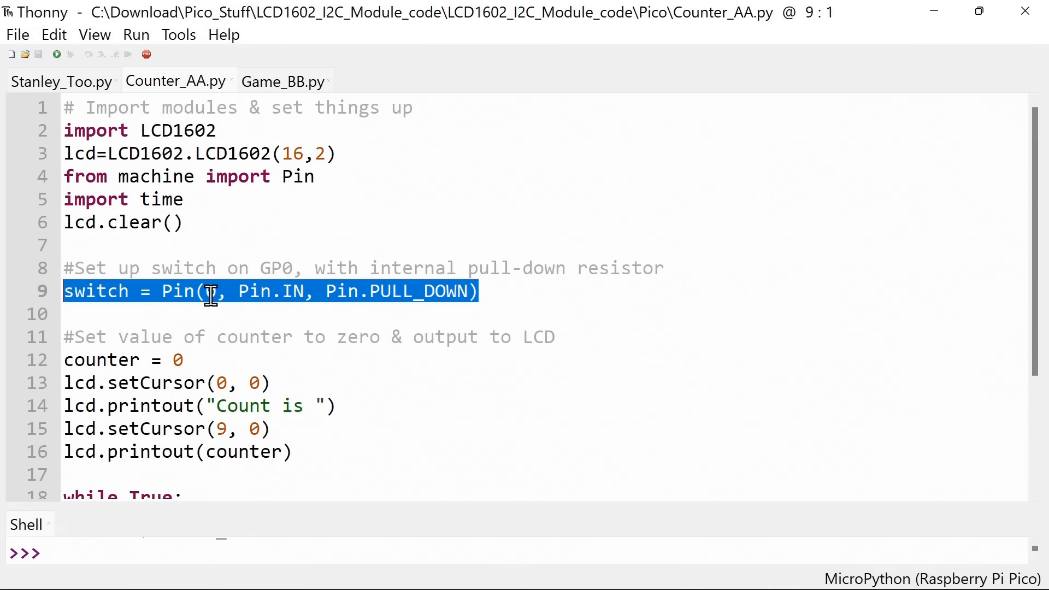
text(0)
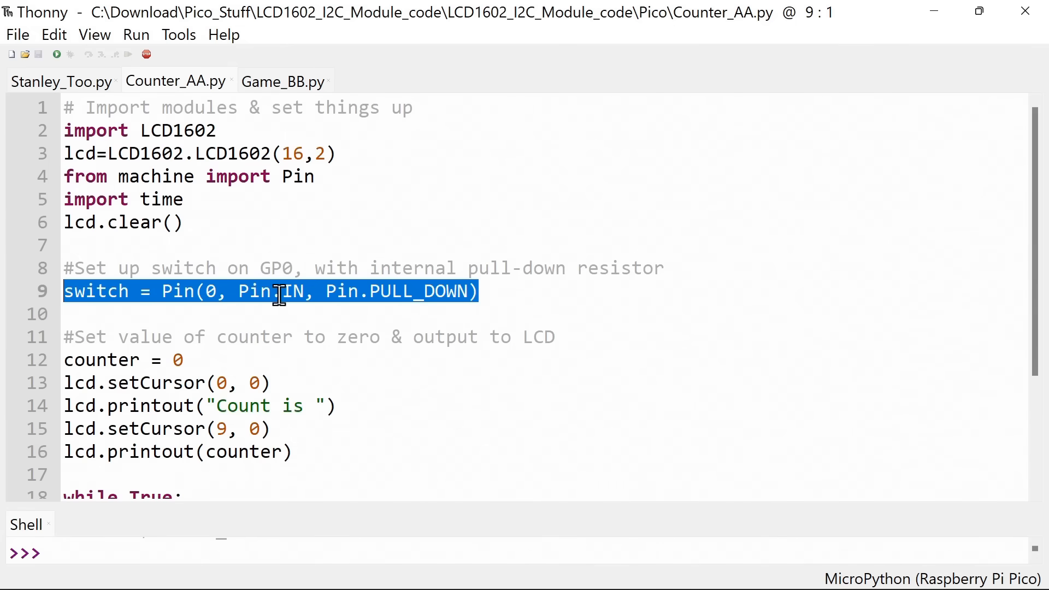
mouse_move(504, 302)
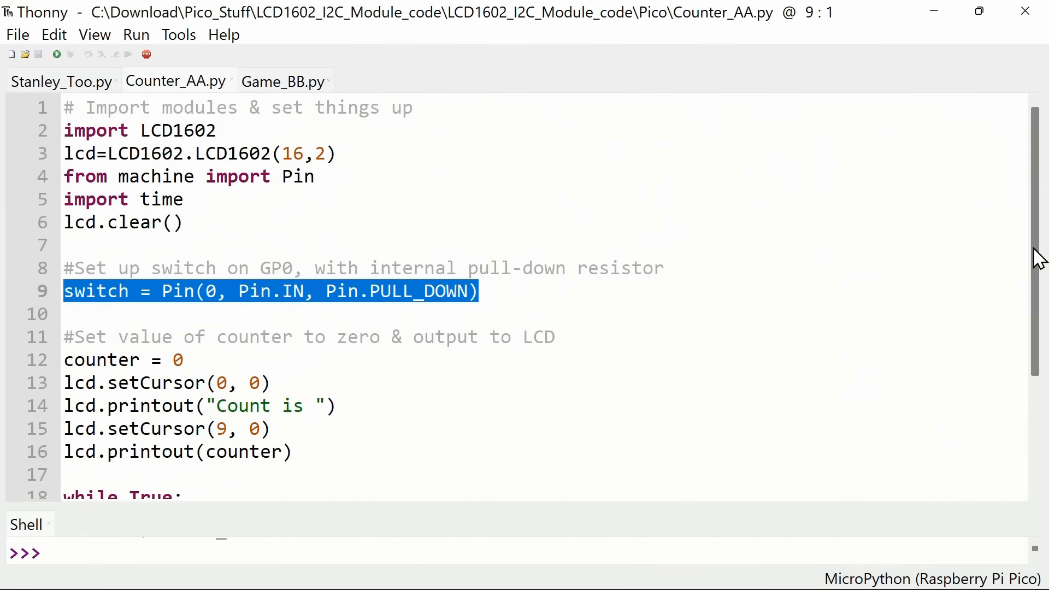
Scroll Counter_AA.py down to the counter initialisation and while True switch-polling loop
scroll(down, 3)
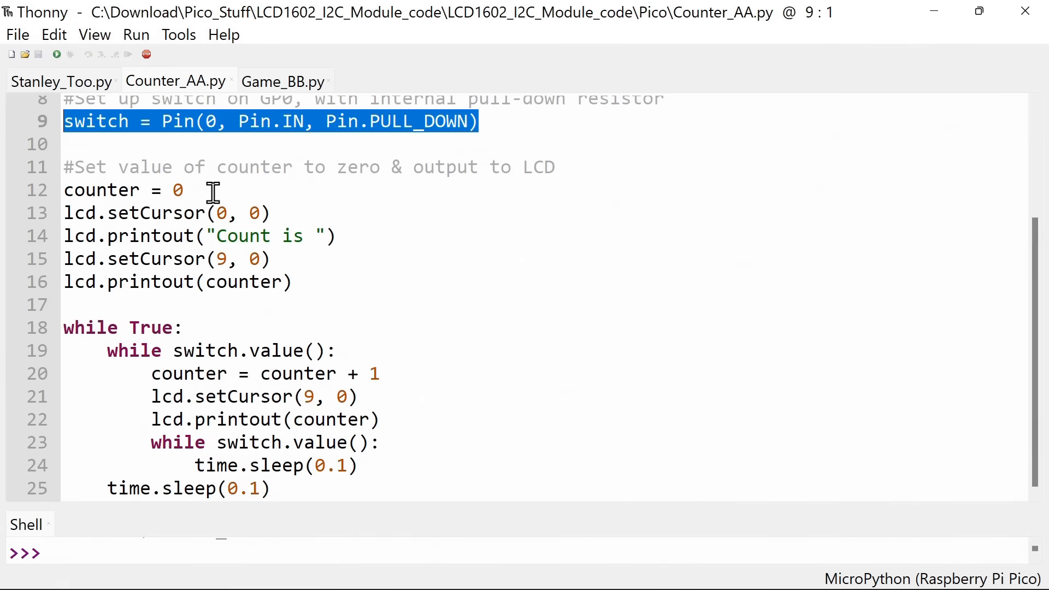
mouse_move(322, 283)
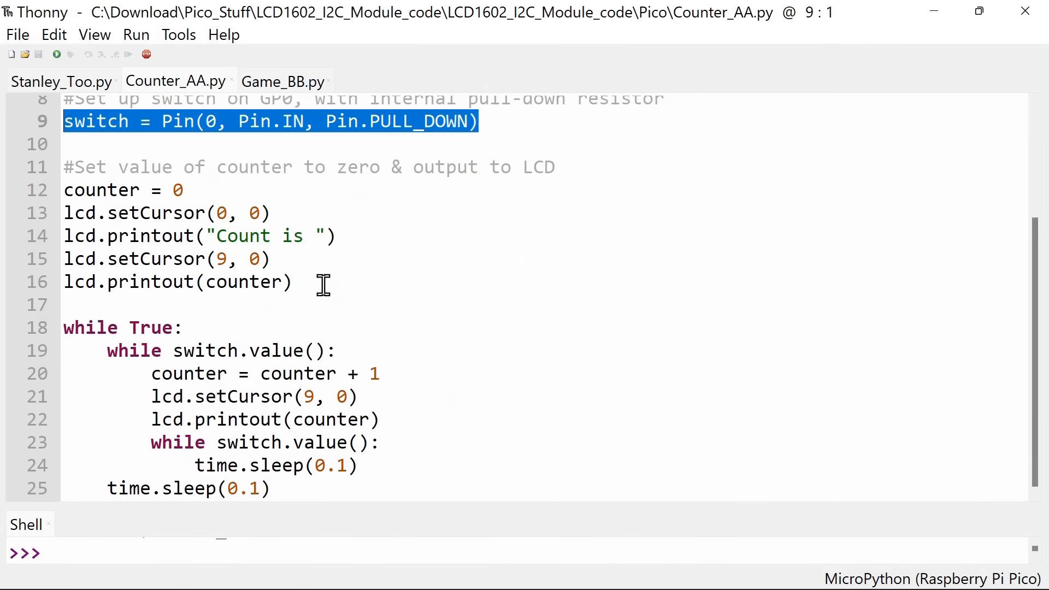
mouse_move(1025, 353)
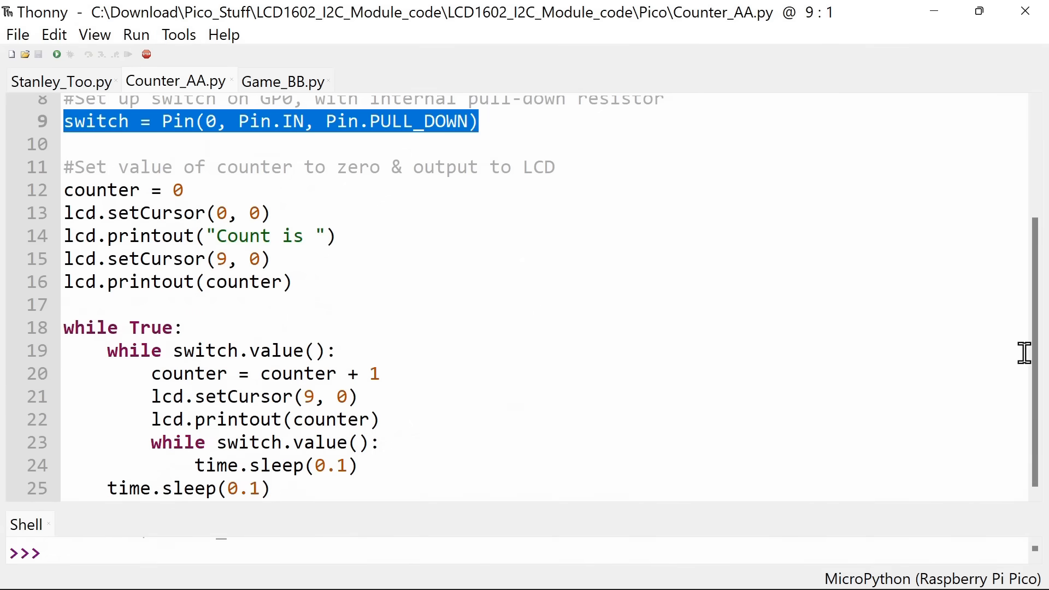
mouse_move(557, 437)
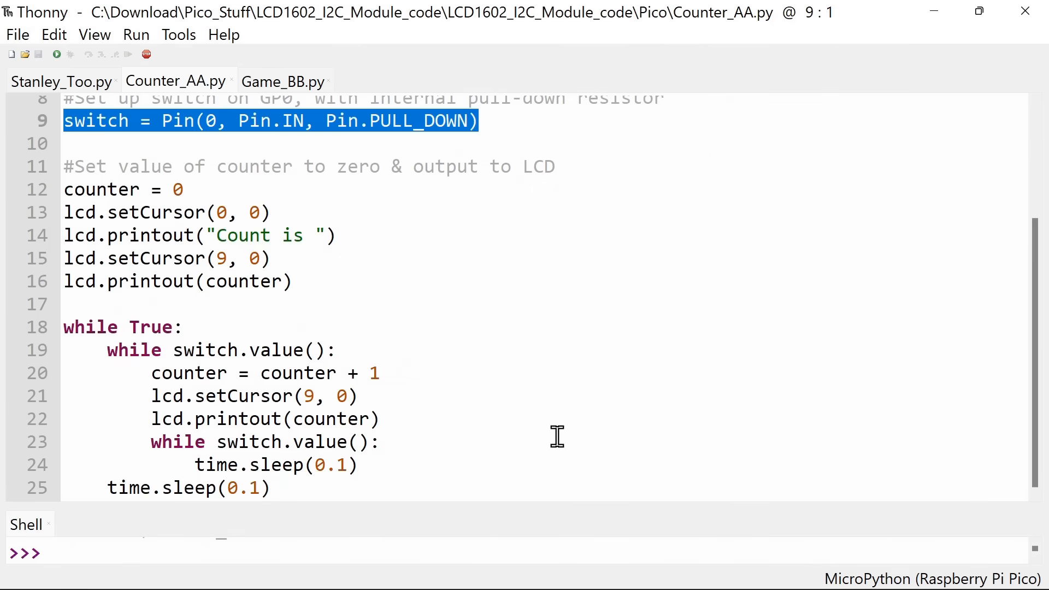
mouse_move(161, 328)
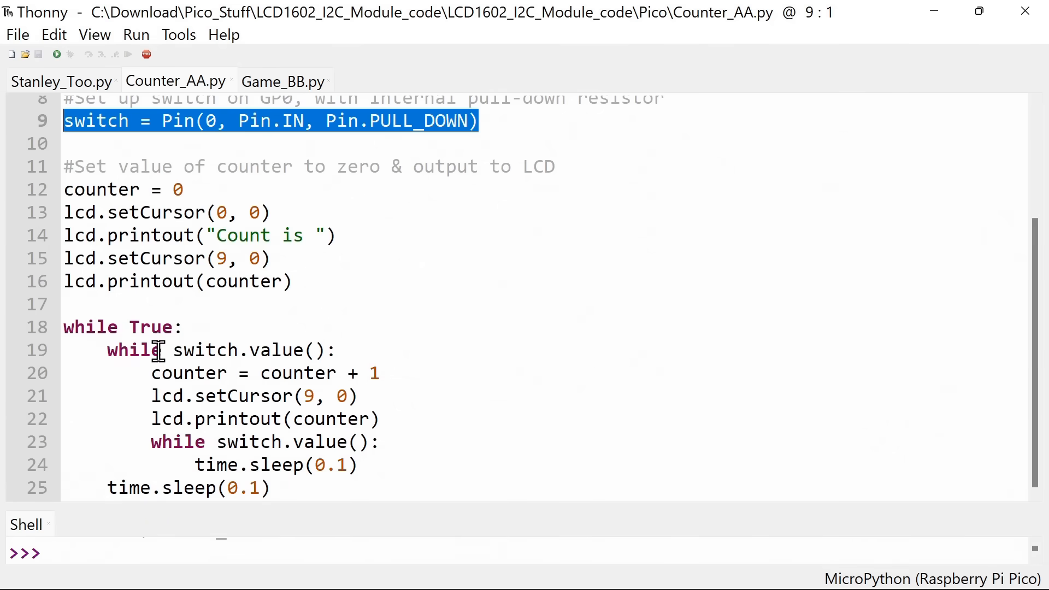
mouse_move(271, 349)
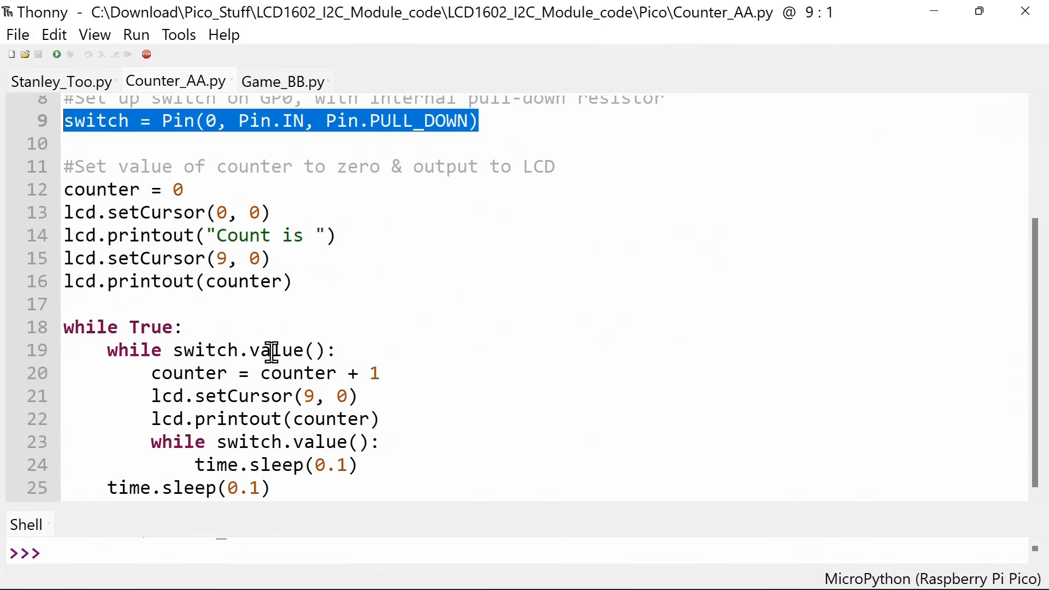
mouse_move(288, 419)
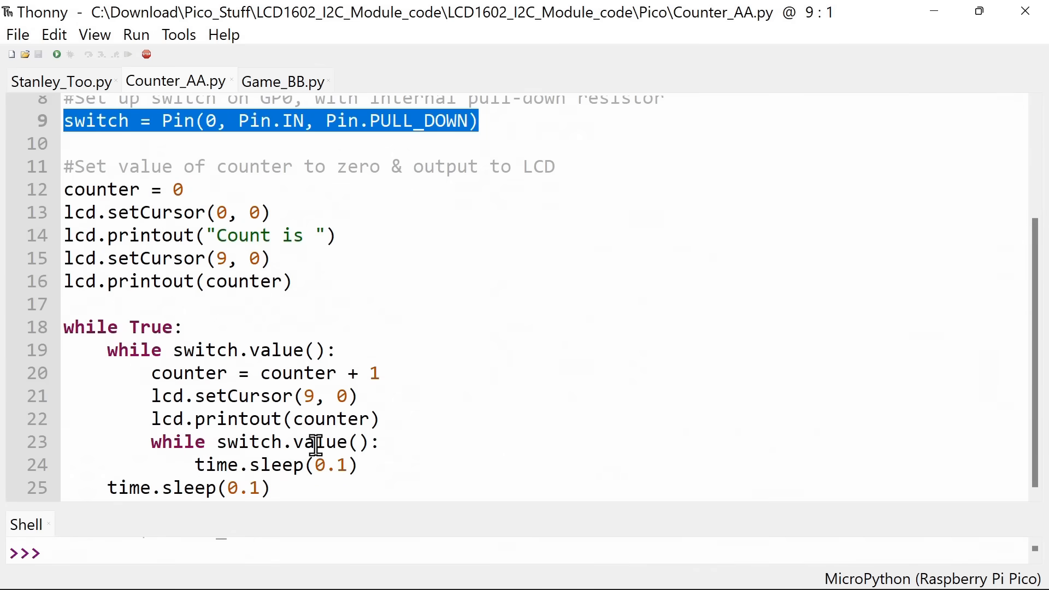
mouse_move(334, 448)
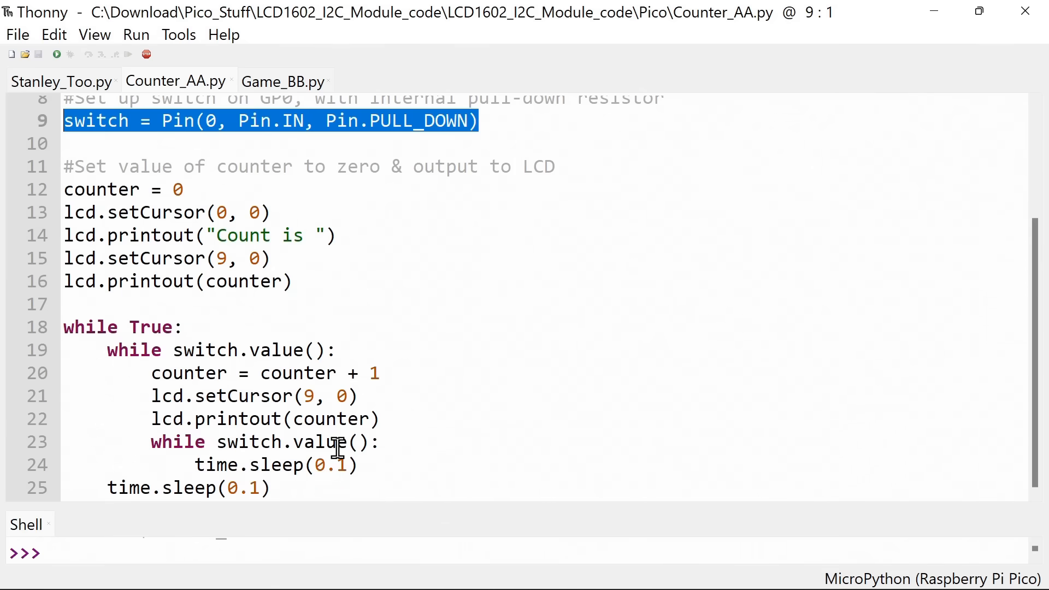
mouse_move(251, 351)
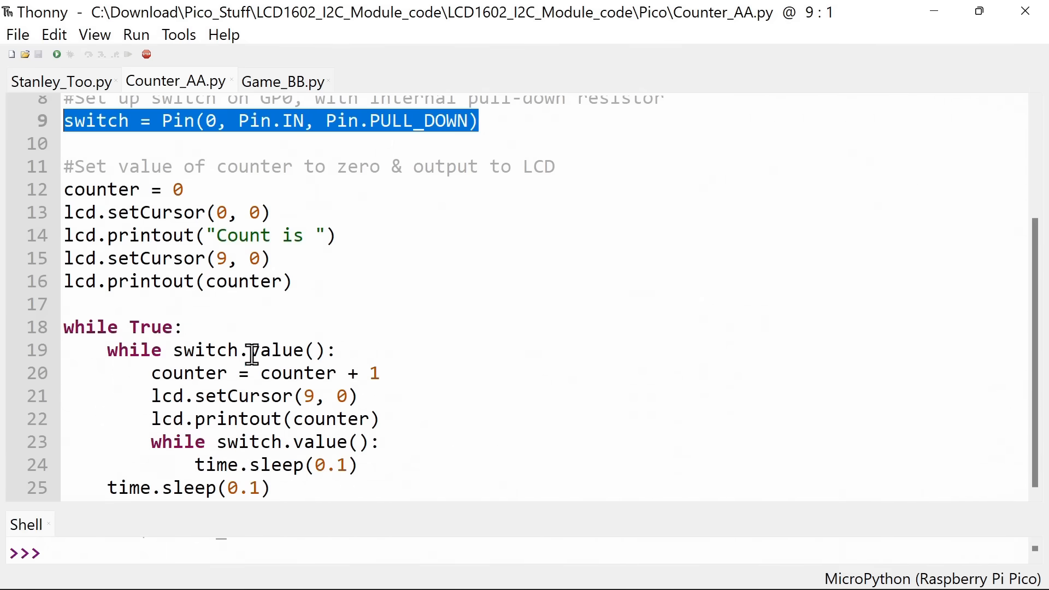
mouse_move(477, 378)
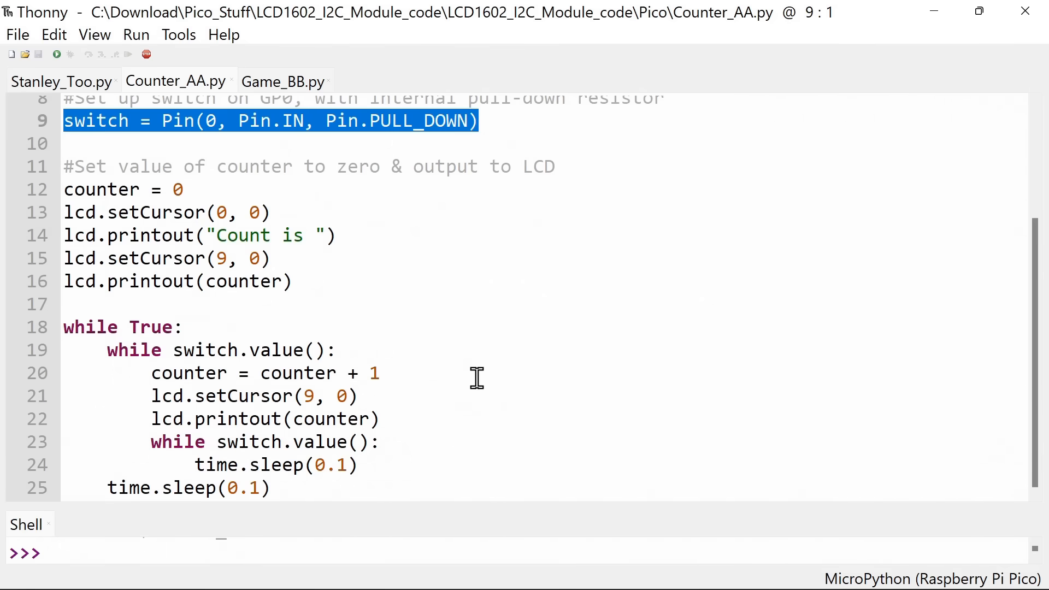
mouse_move(51, 81)
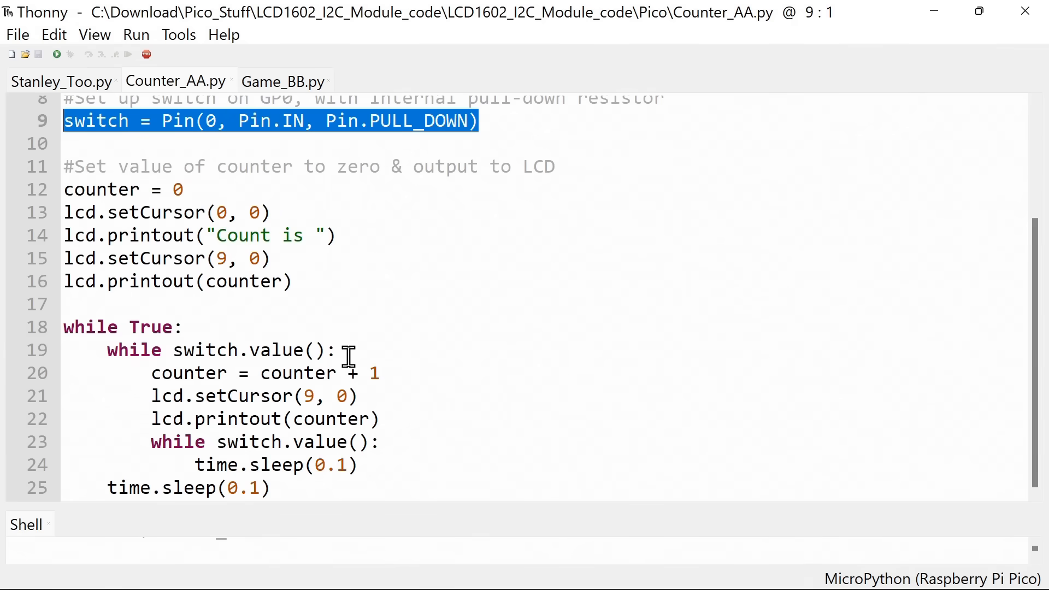
mouse_move(365, 262)
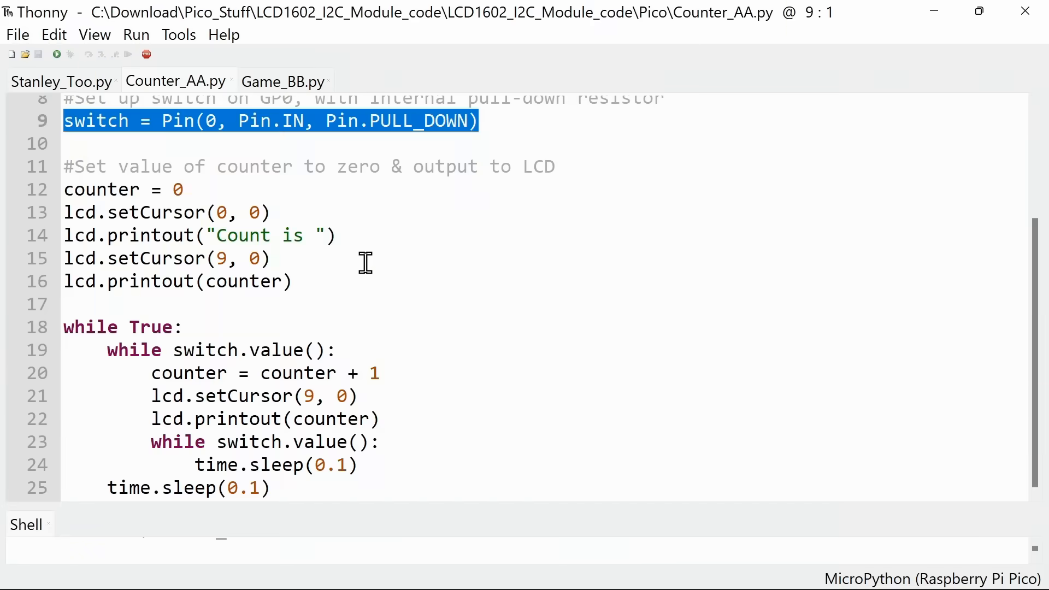
Open Game_BB.py and scroll down to the elapsed-time calculation and Perfect/Fair/Useless ratings
click(282, 81)
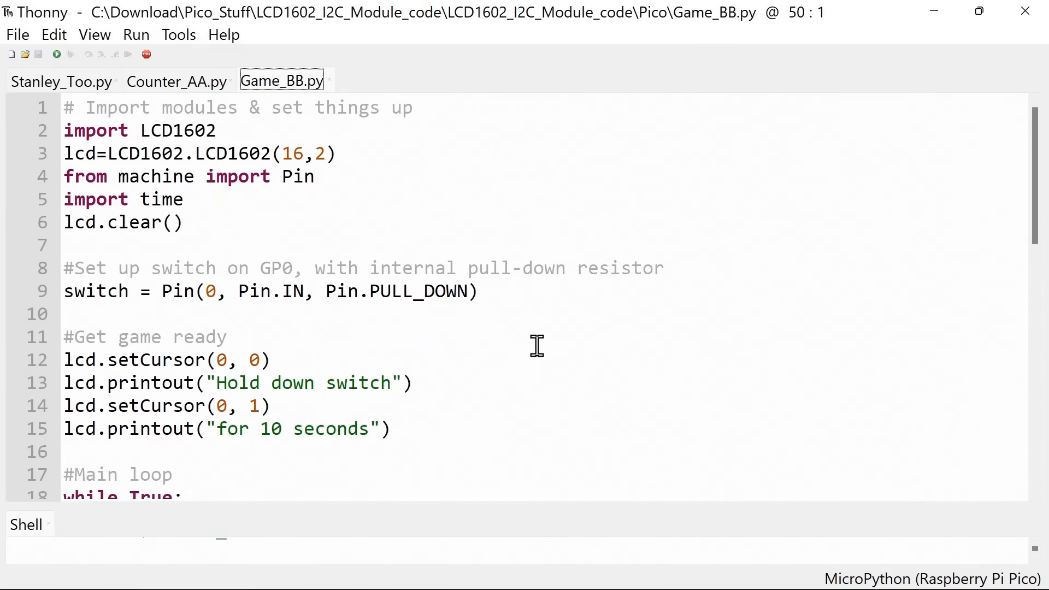
mouse_move(341, 176)
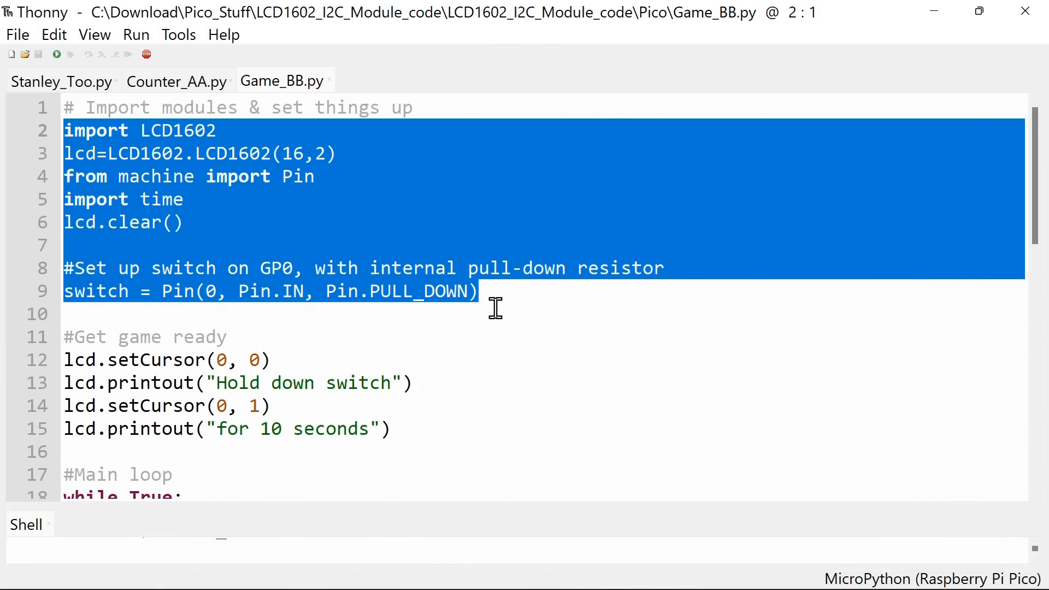
scroll(down, 3)
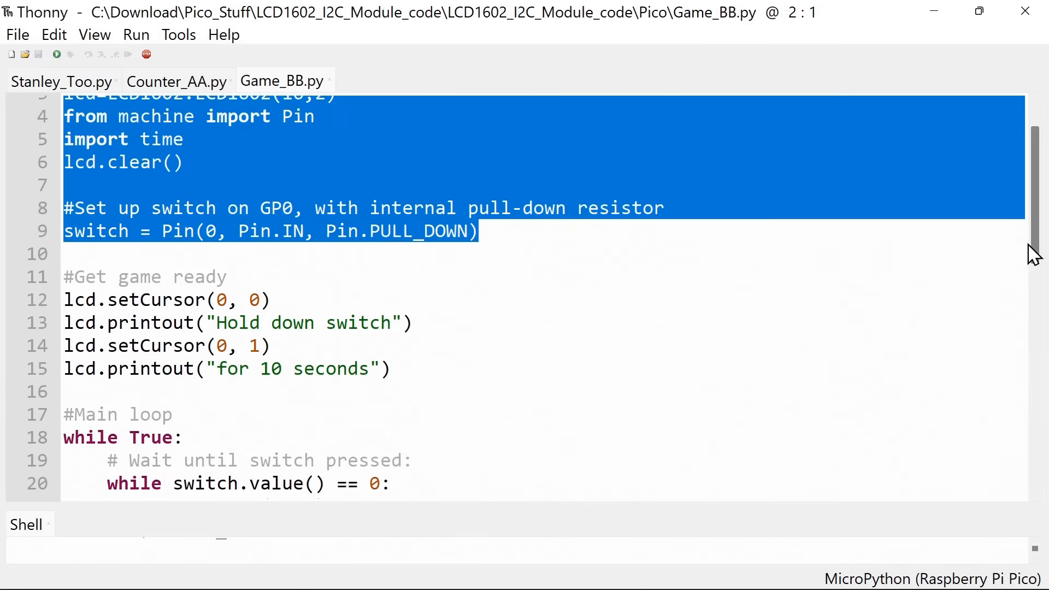
scroll(down, 3)
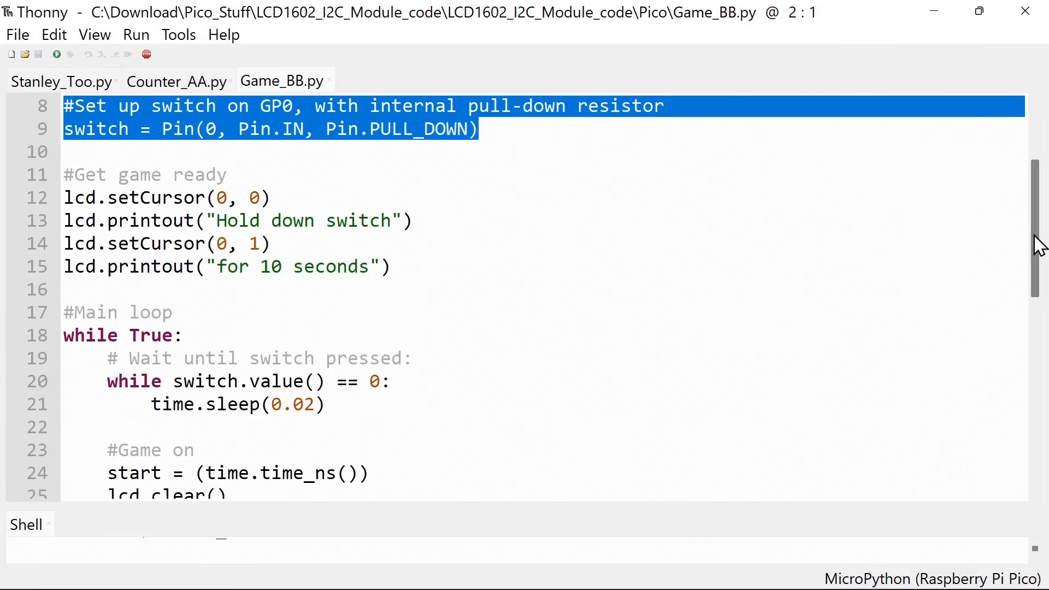
scroll(down, 3)
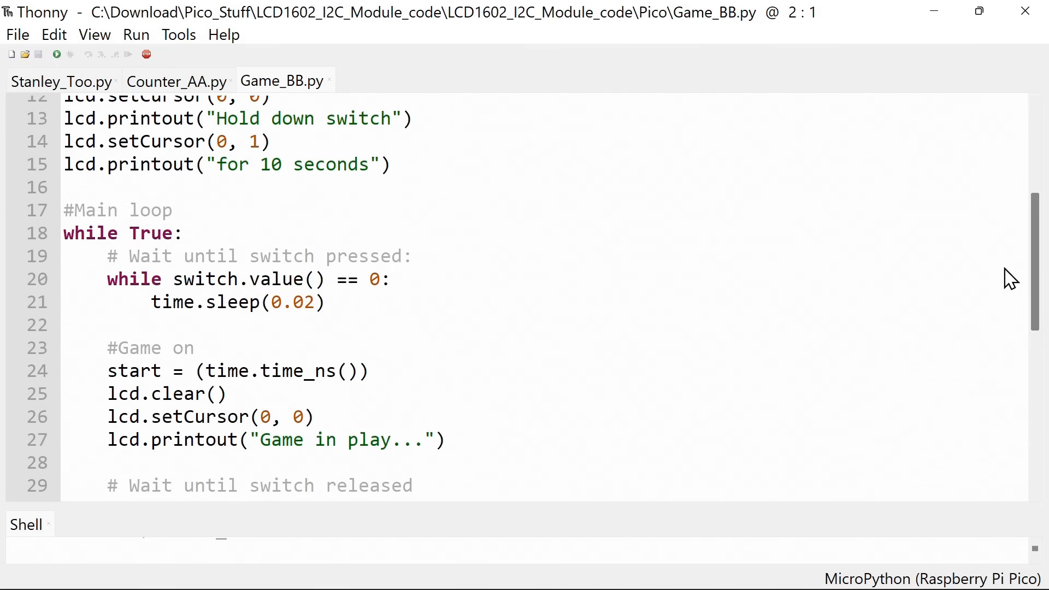
mouse_move(417, 281)
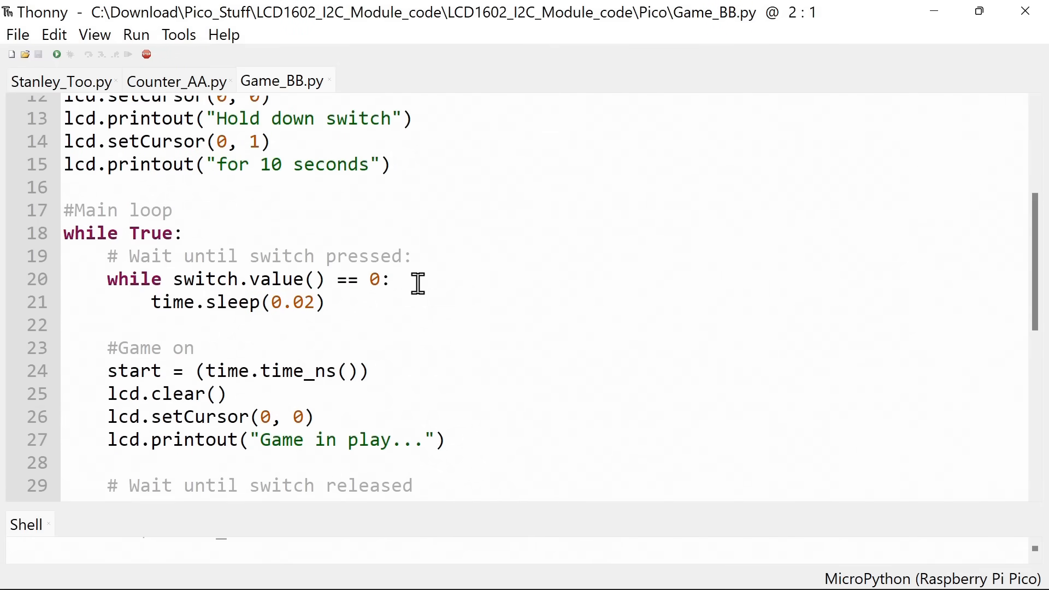
mouse_move(341, 287)
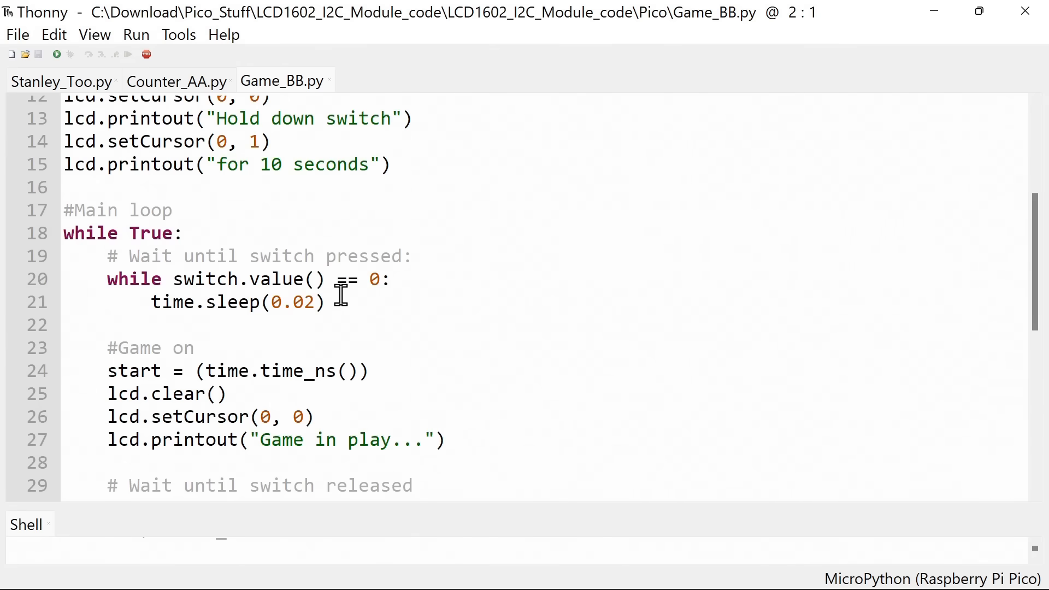
mouse_move(1036, 284)
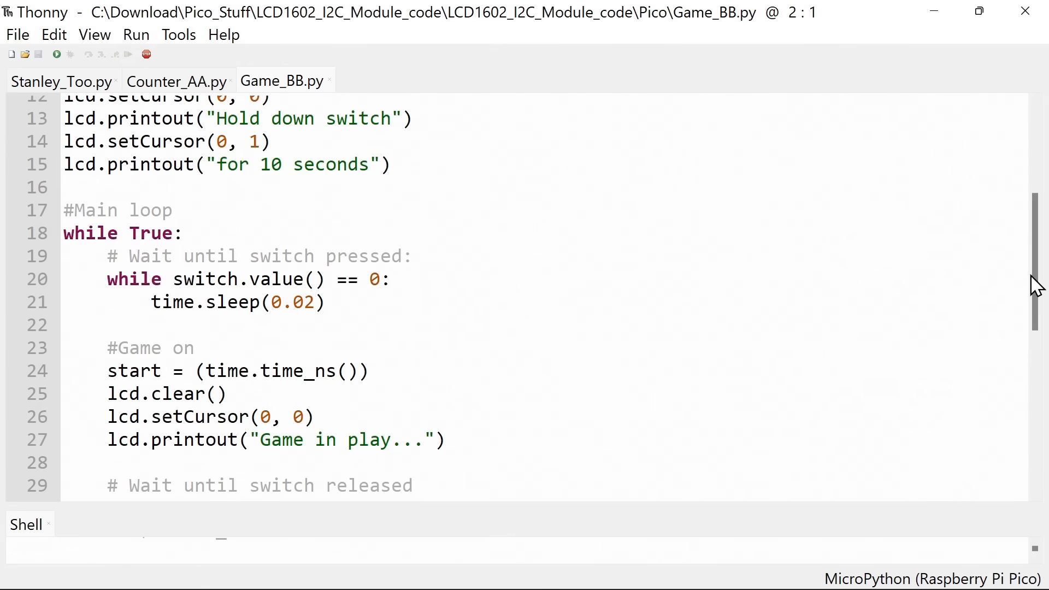
scroll(down, 3)
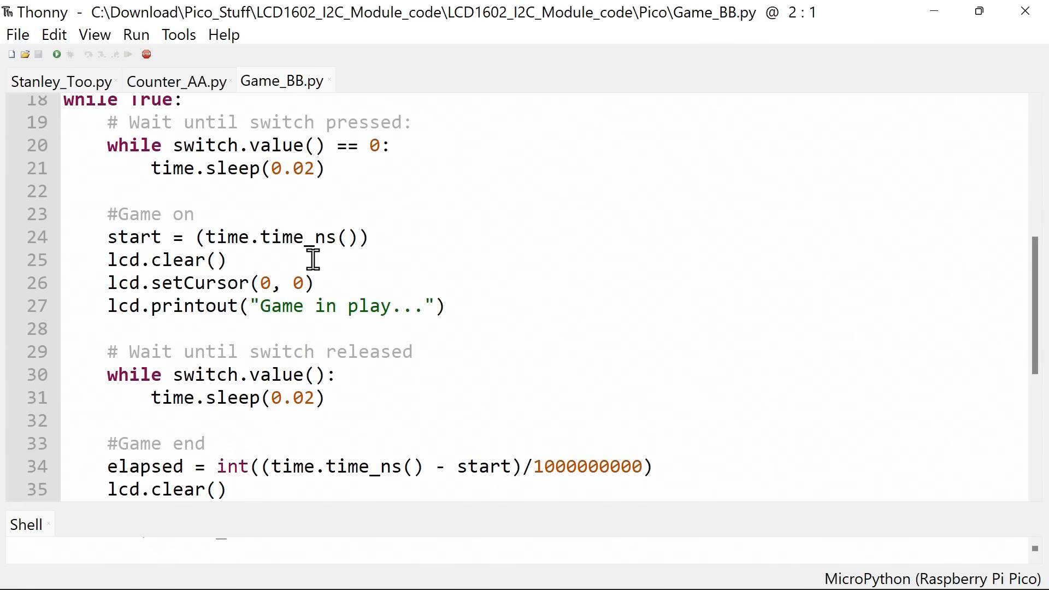
mouse_move(399, 294)
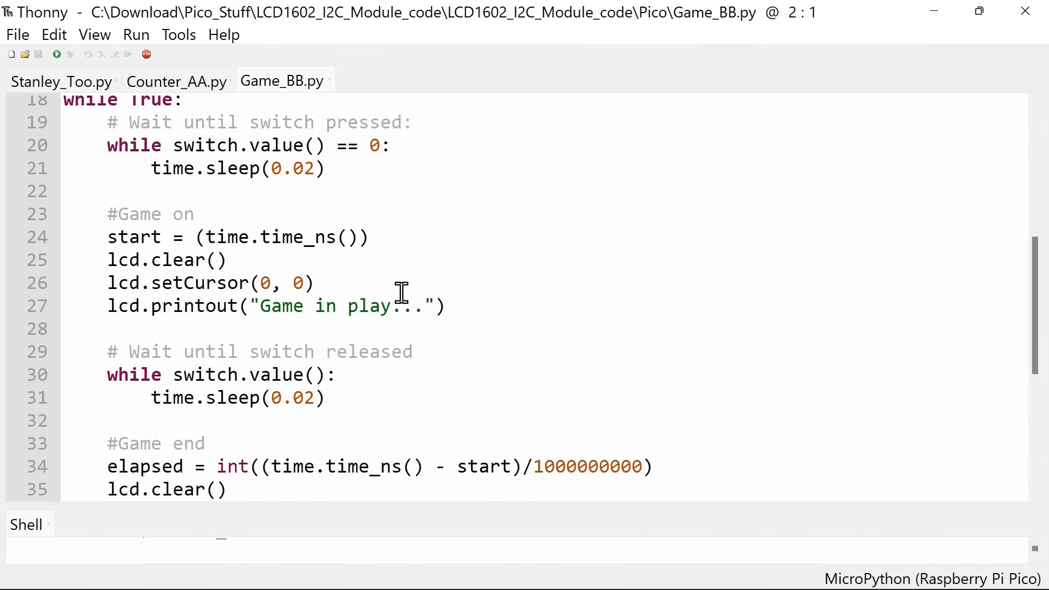
mouse_move(1013, 339)
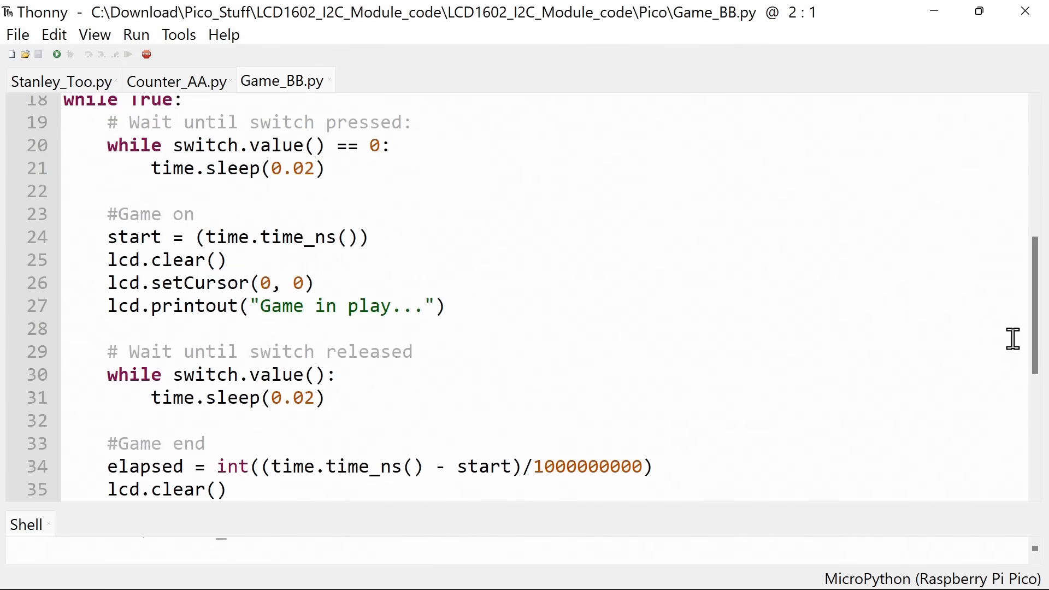
scroll(down, 3)
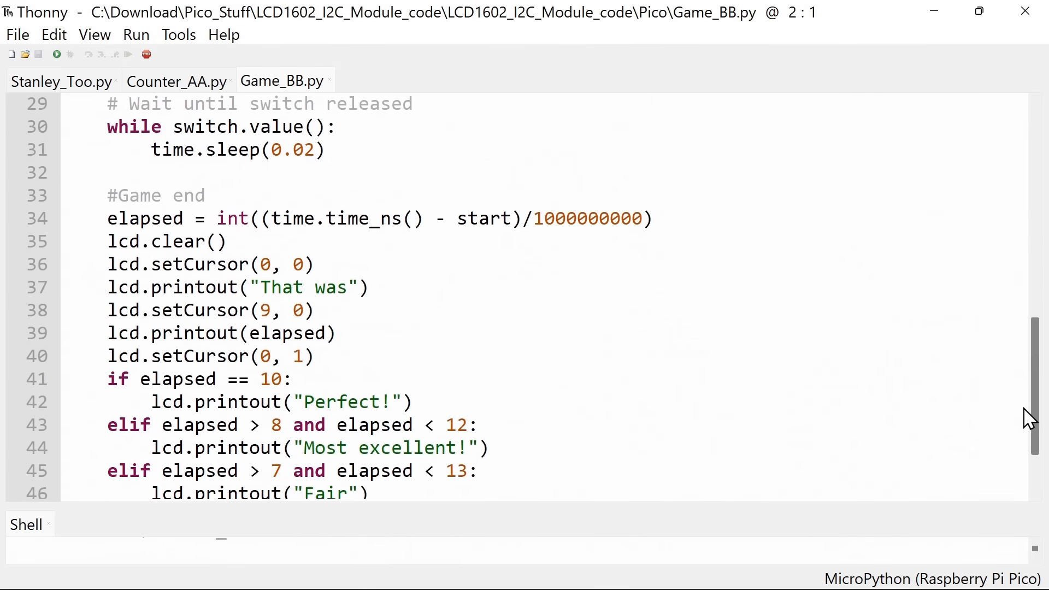
scroll(down, 3)
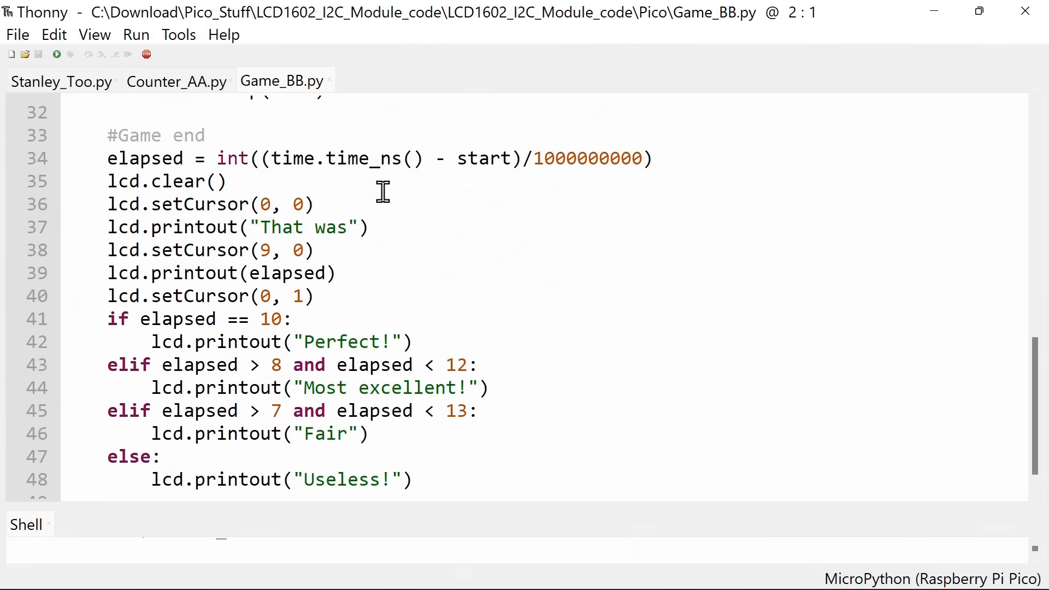
mouse_move(480, 158)
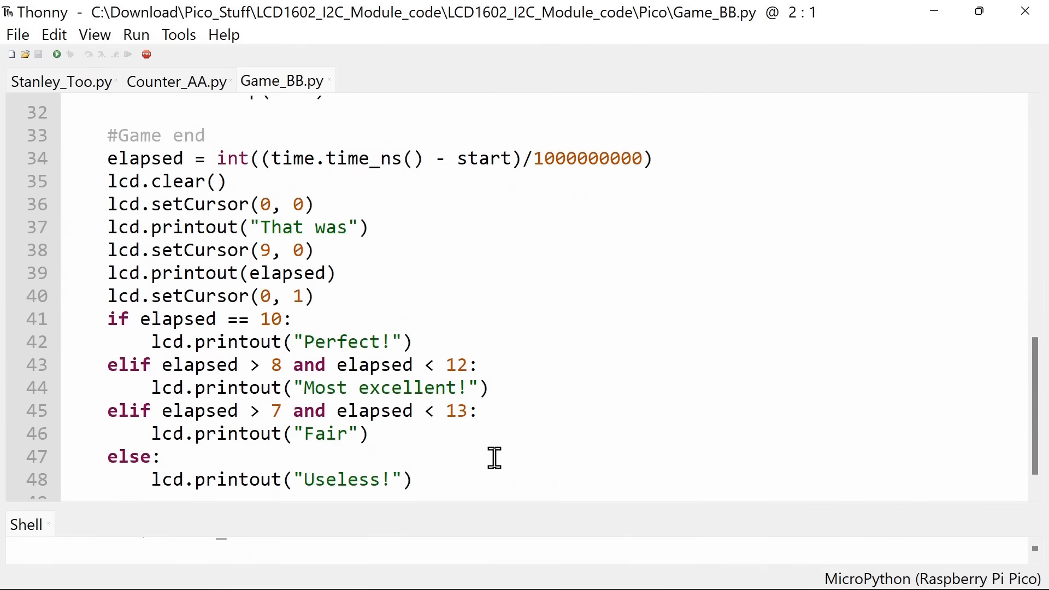
mouse_move(500, 432)
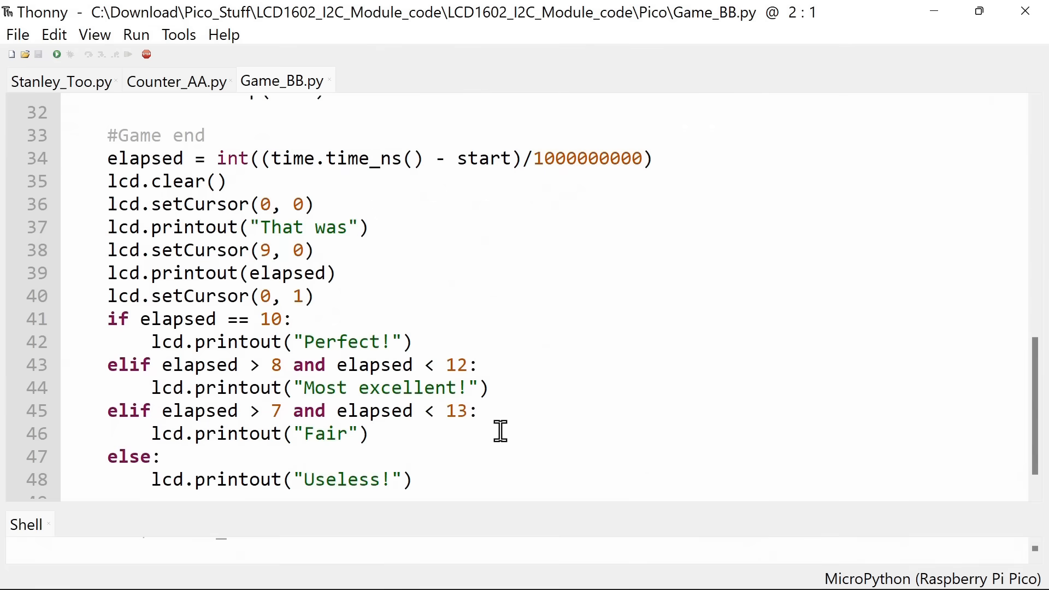
mouse_move(57, 55)
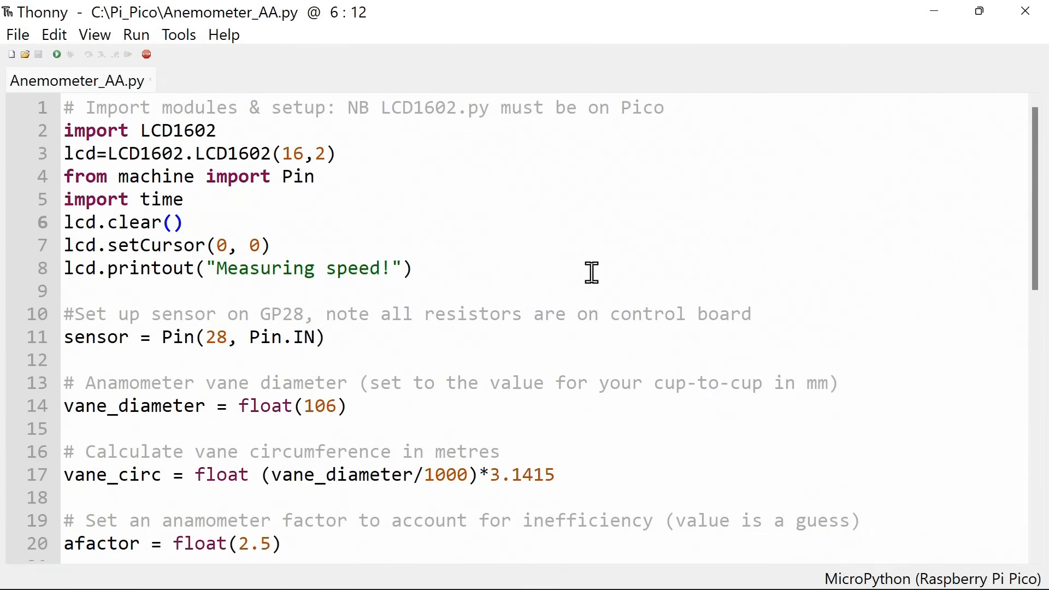
click(70, 290)
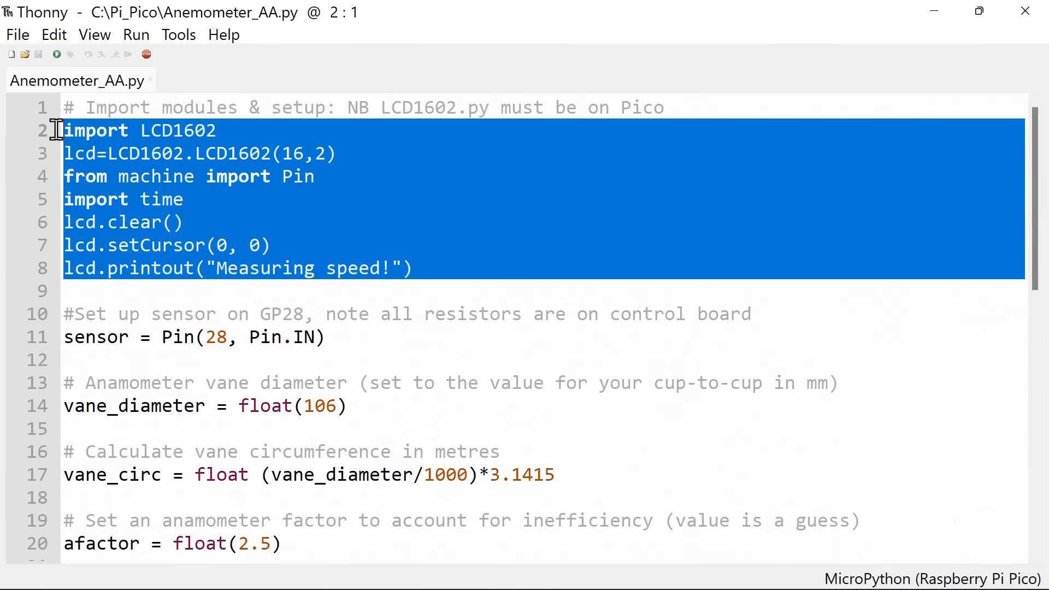
mouse_move(149, 153)
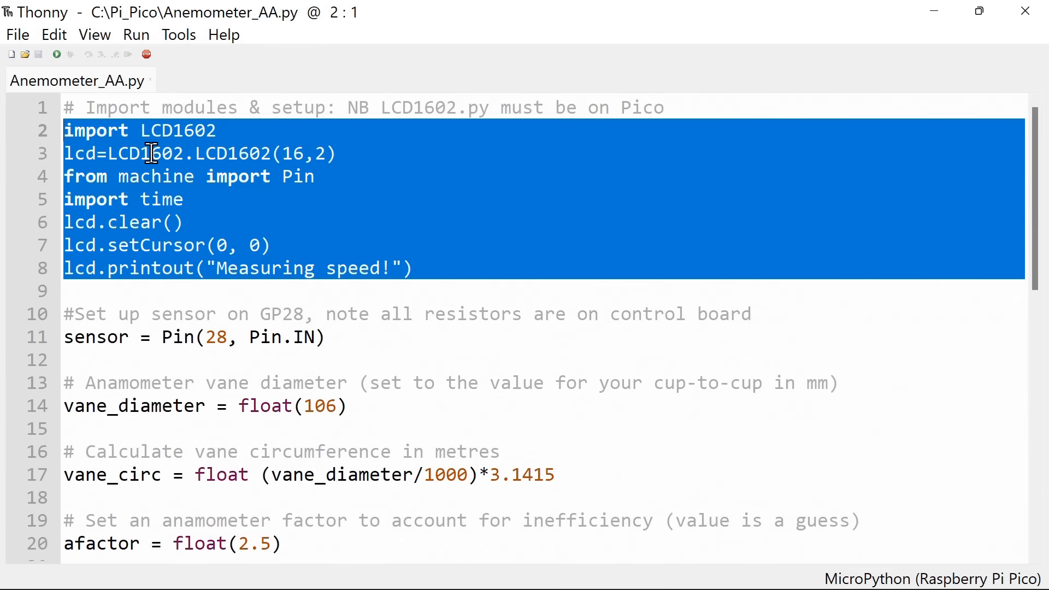
mouse_move(159, 177)
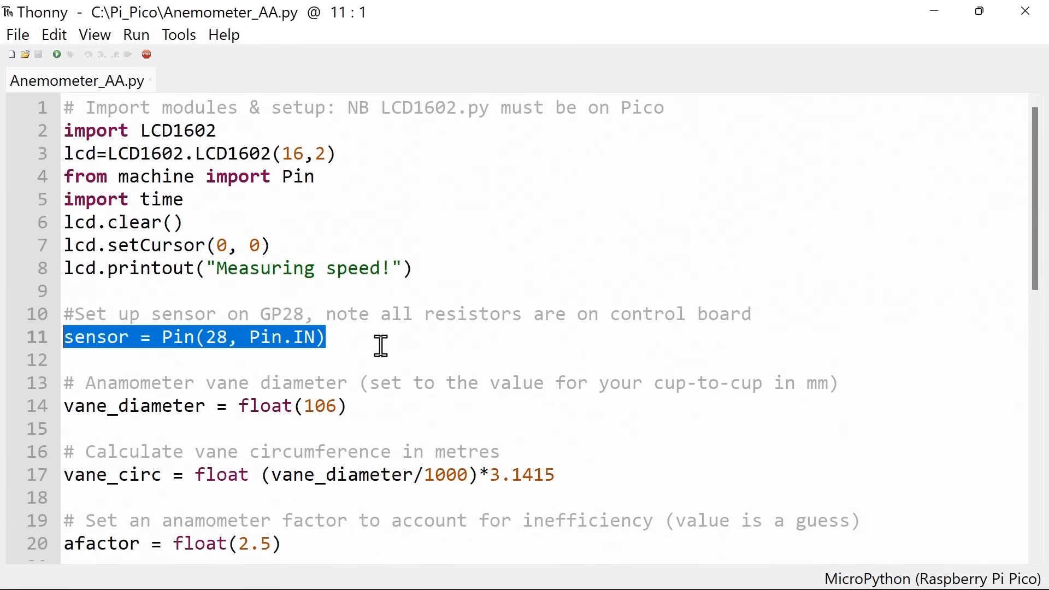
mouse_move(378, 341)
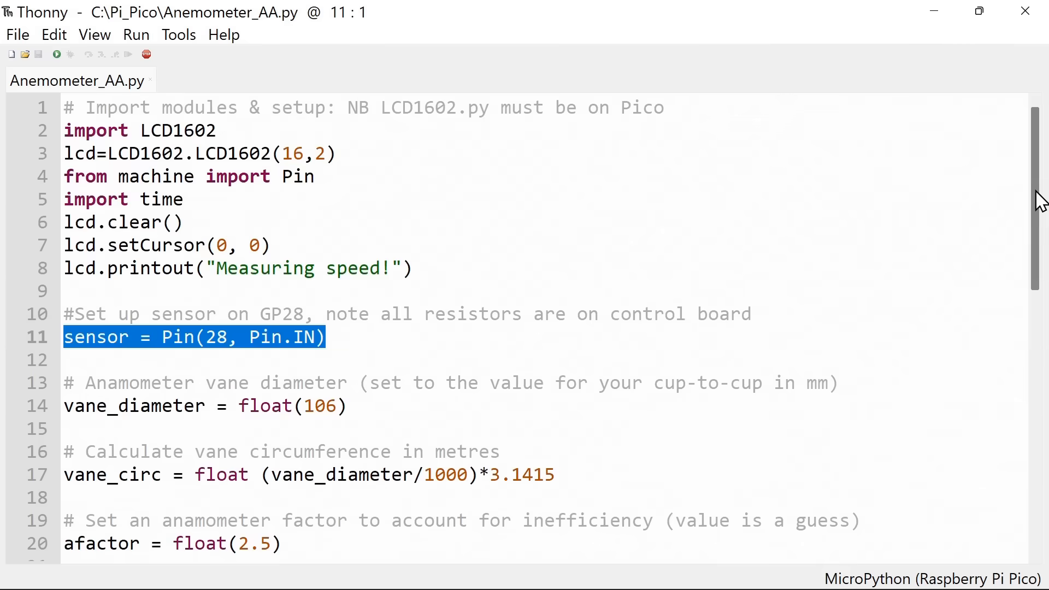
scroll(down, 3)
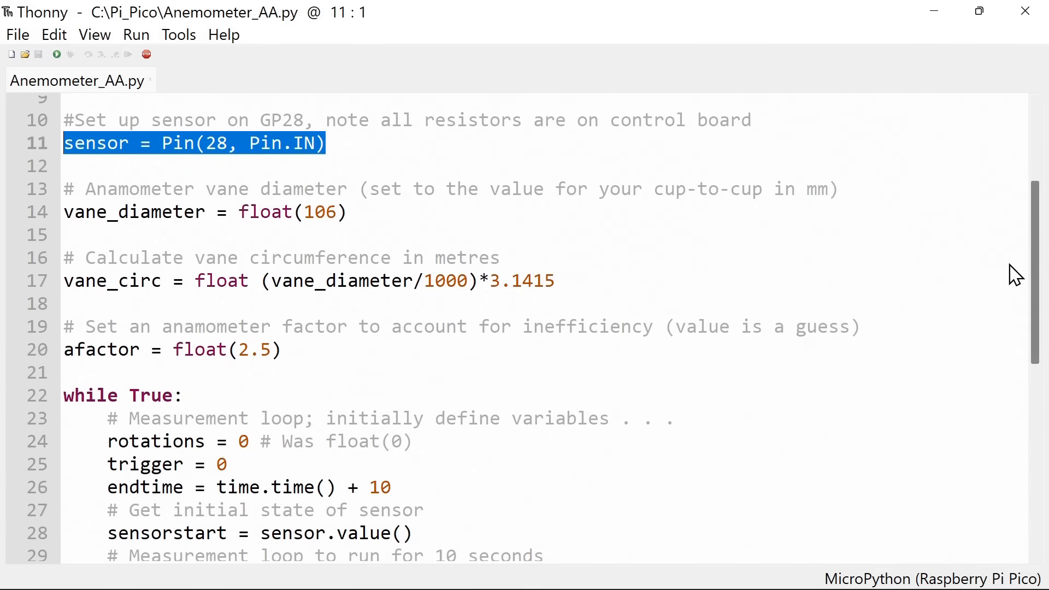
scroll(down, 3)
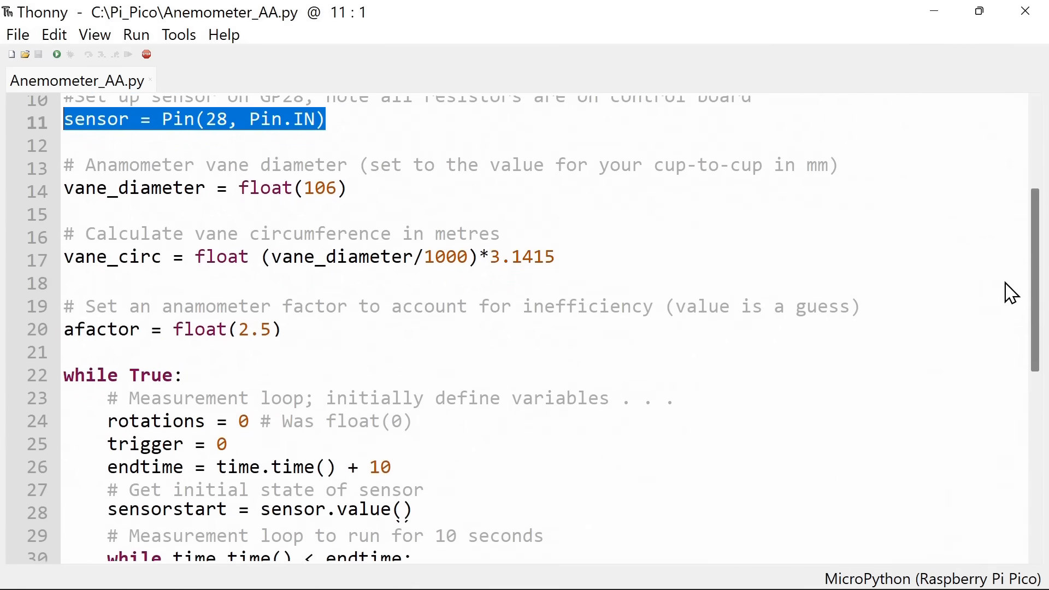
scroll(down, 3)
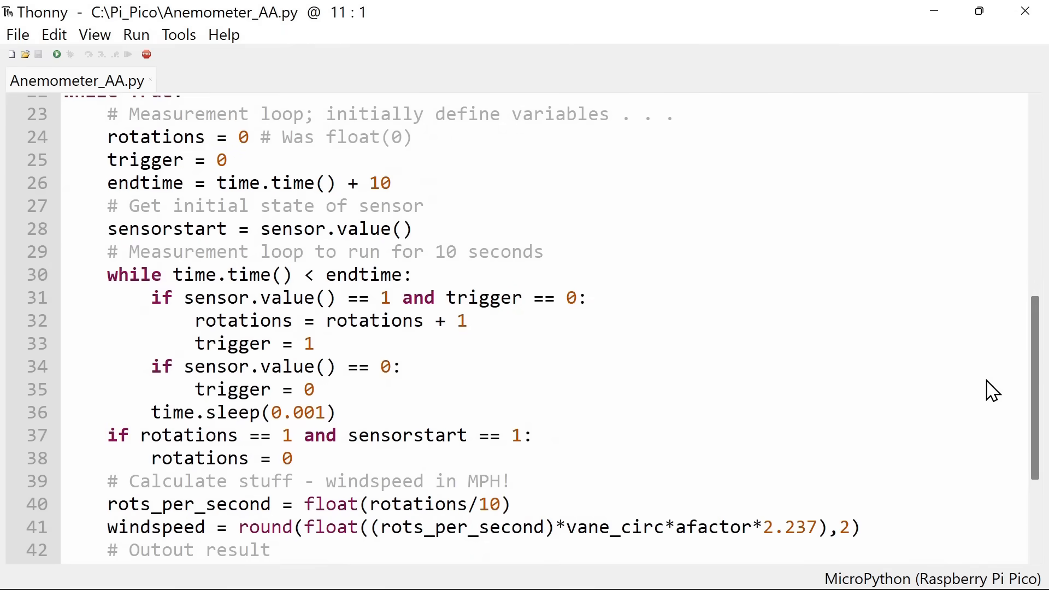
mouse_move(876, 403)
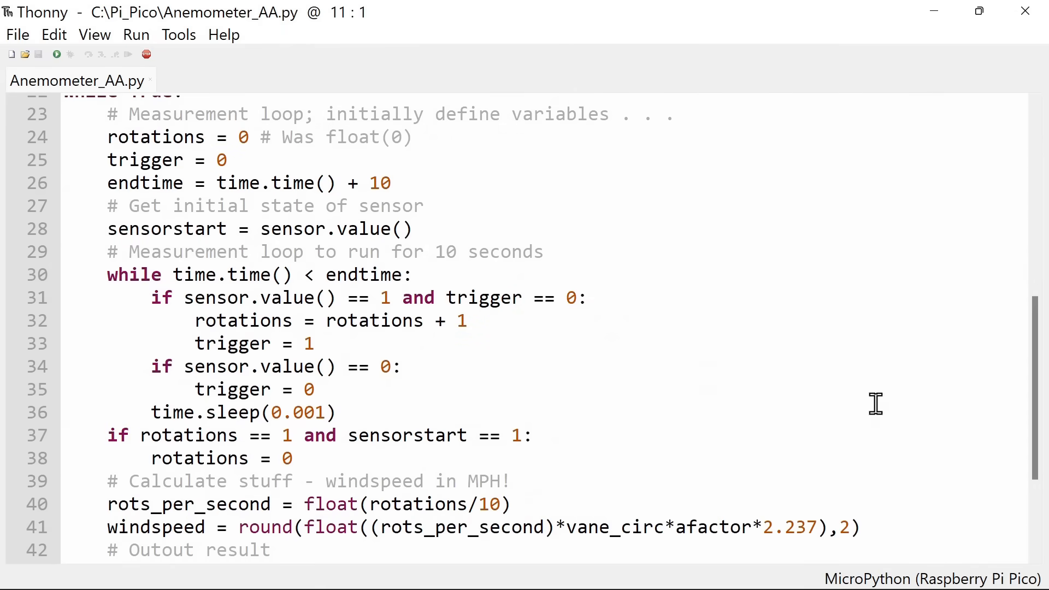
scroll(down, 3)
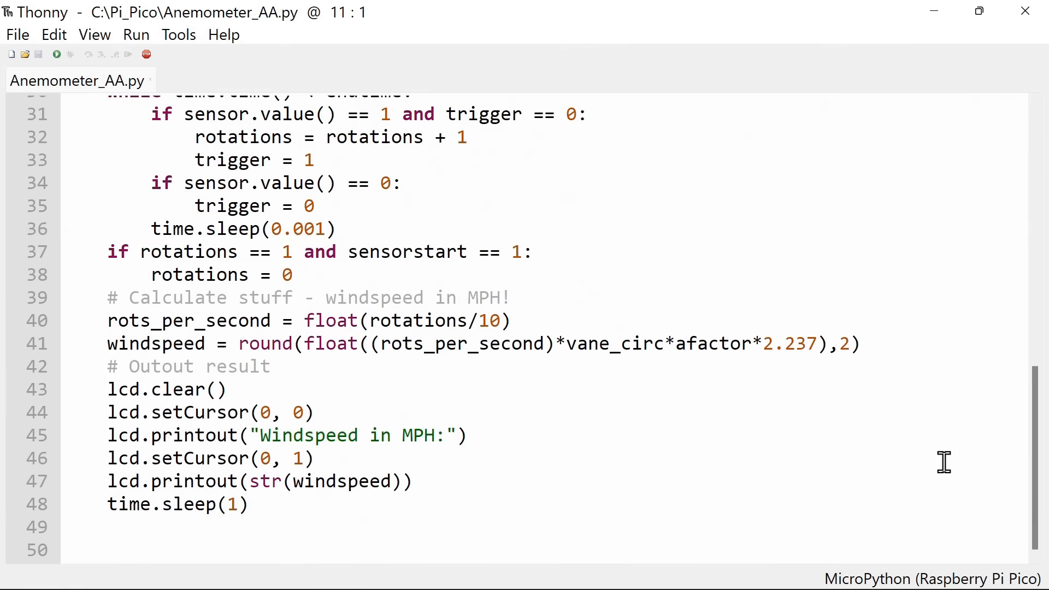
mouse_move(533, 510)
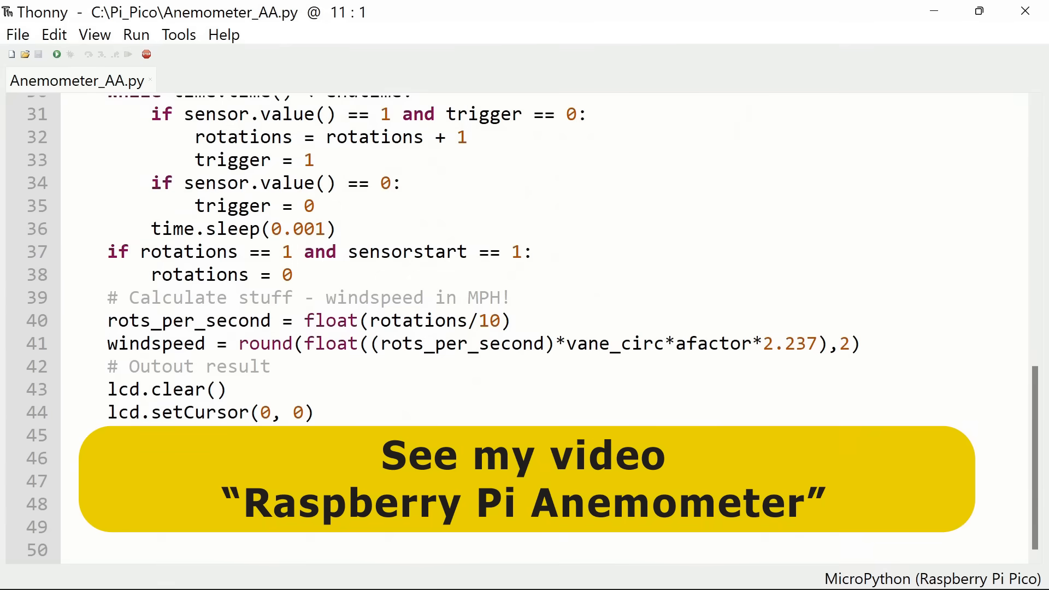
scroll(up, 3)
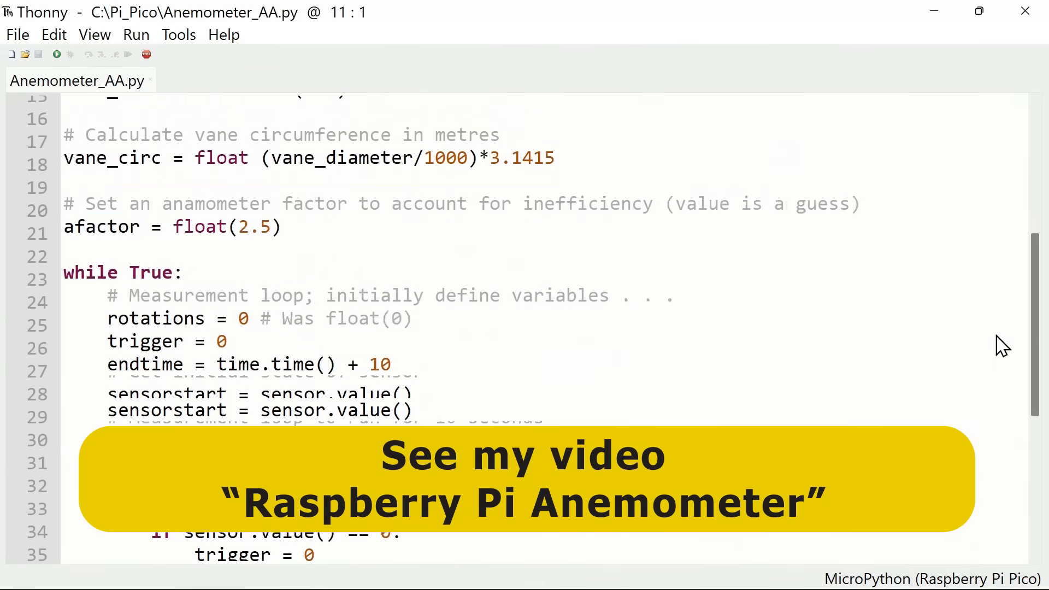